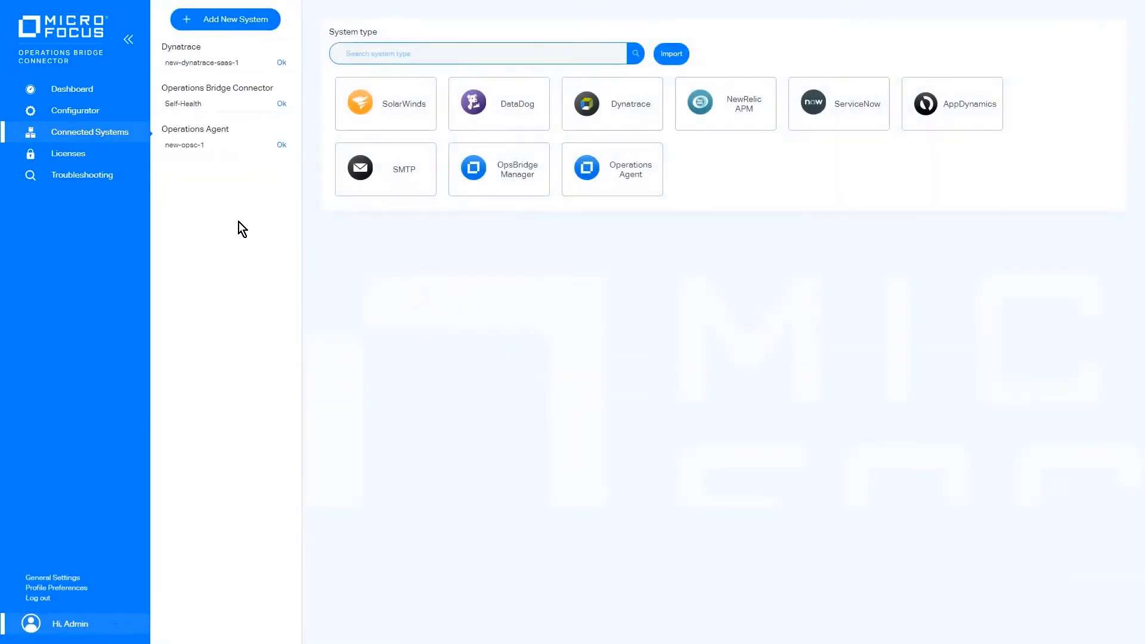
pyautogui.moveTo(283, 120)
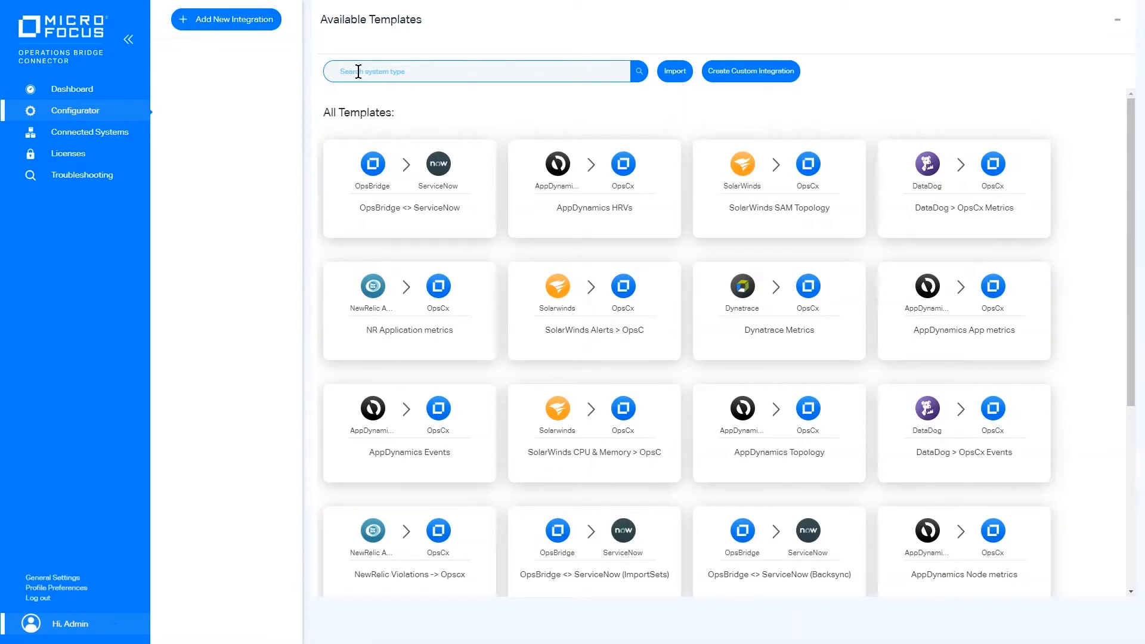
# - Load the Dynatrace Topology template found via 'dynatrace' search and save the integration
pyautogui.write('dynatrace')
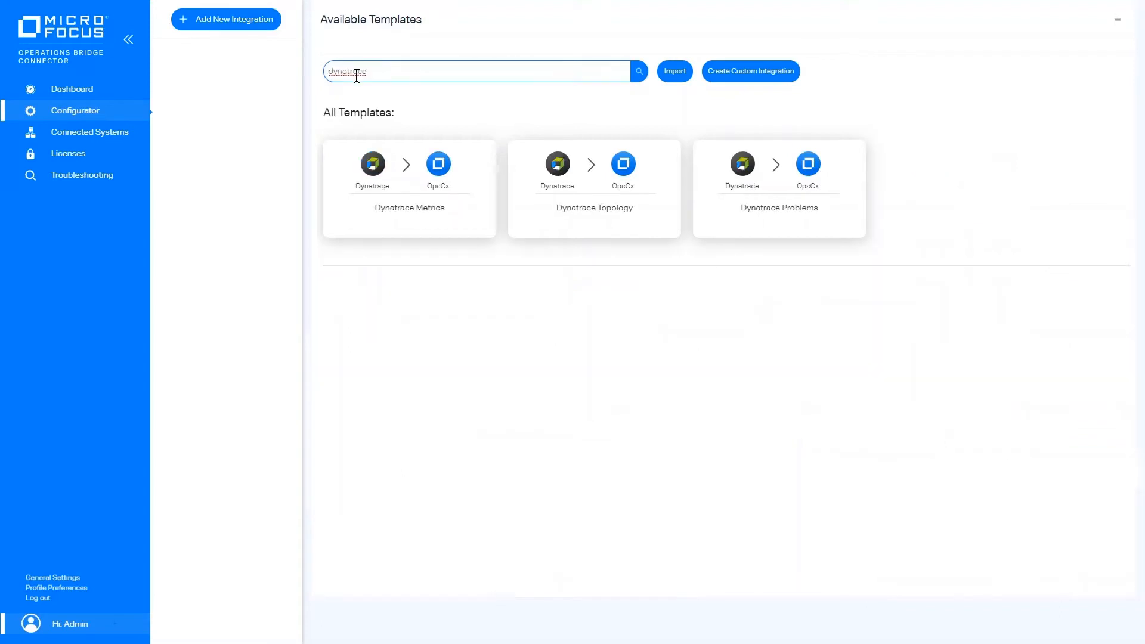
pyautogui.moveTo(594, 188)
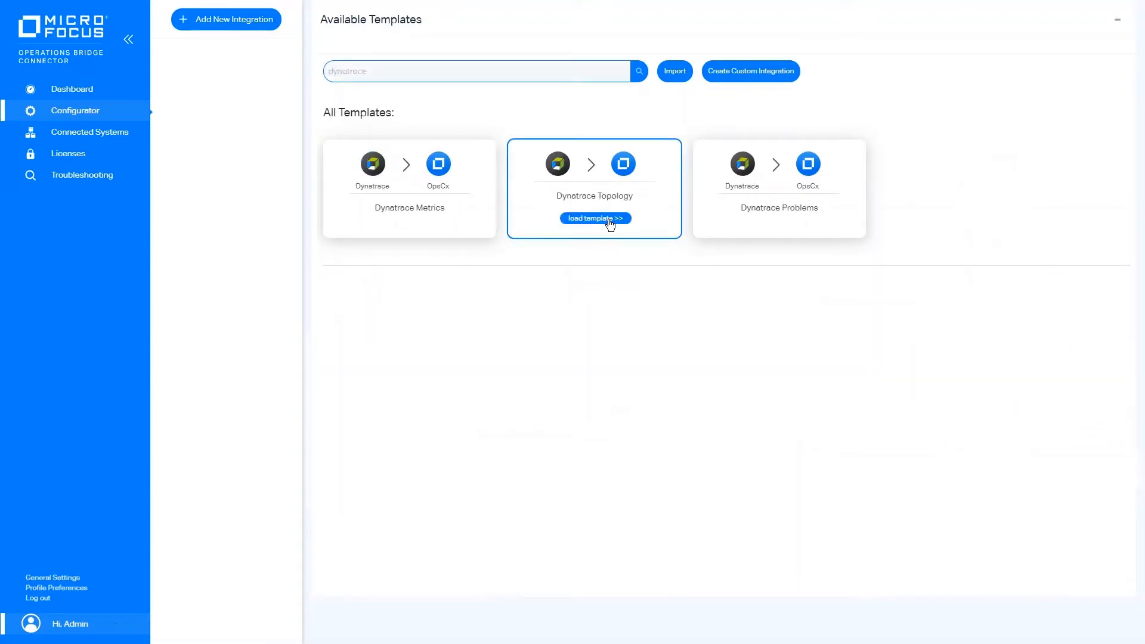
pyautogui.click(594, 217)
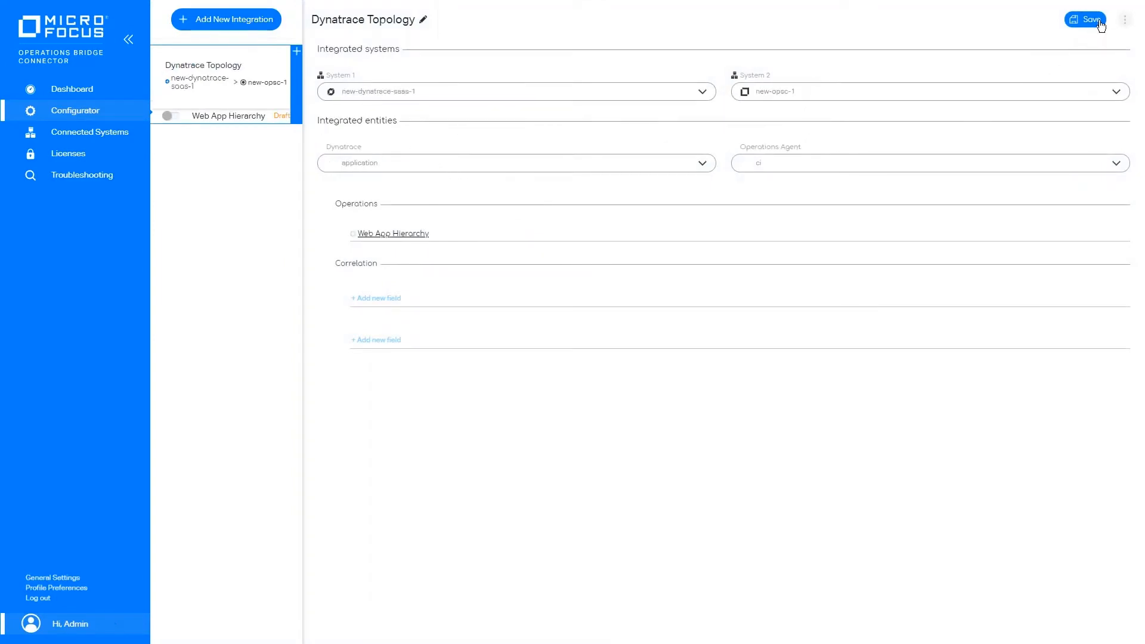
pyautogui.click(1084, 19)
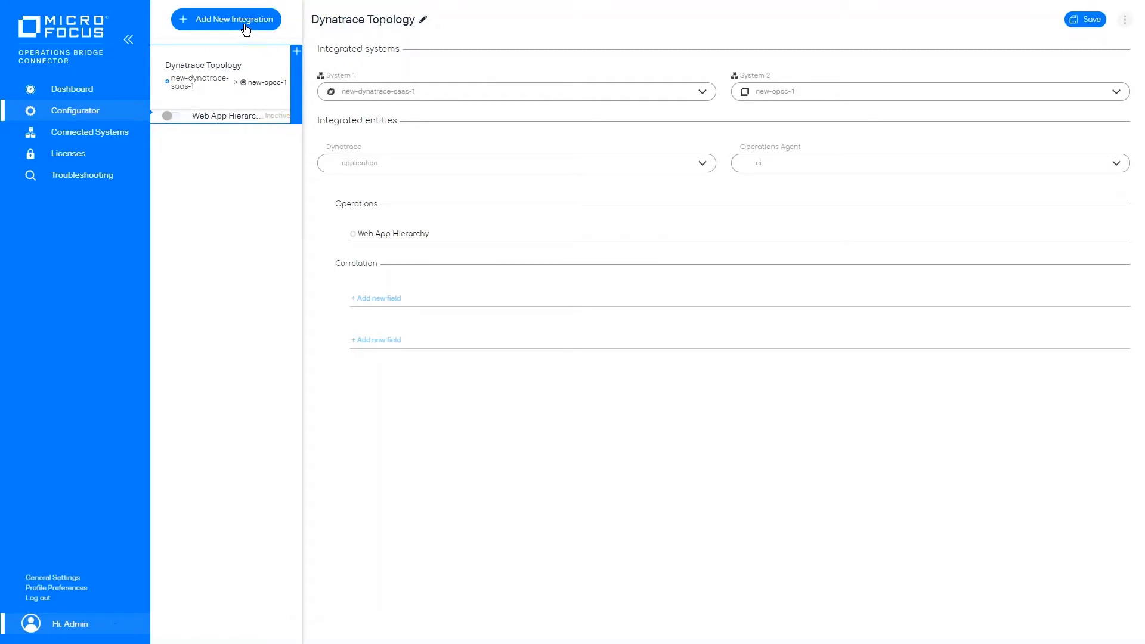
# - Add a Dynatrace Problems integration with systems new-dynatrace-saas-1 and new-opsc-1 and save it
pyautogui.click(226, 19)
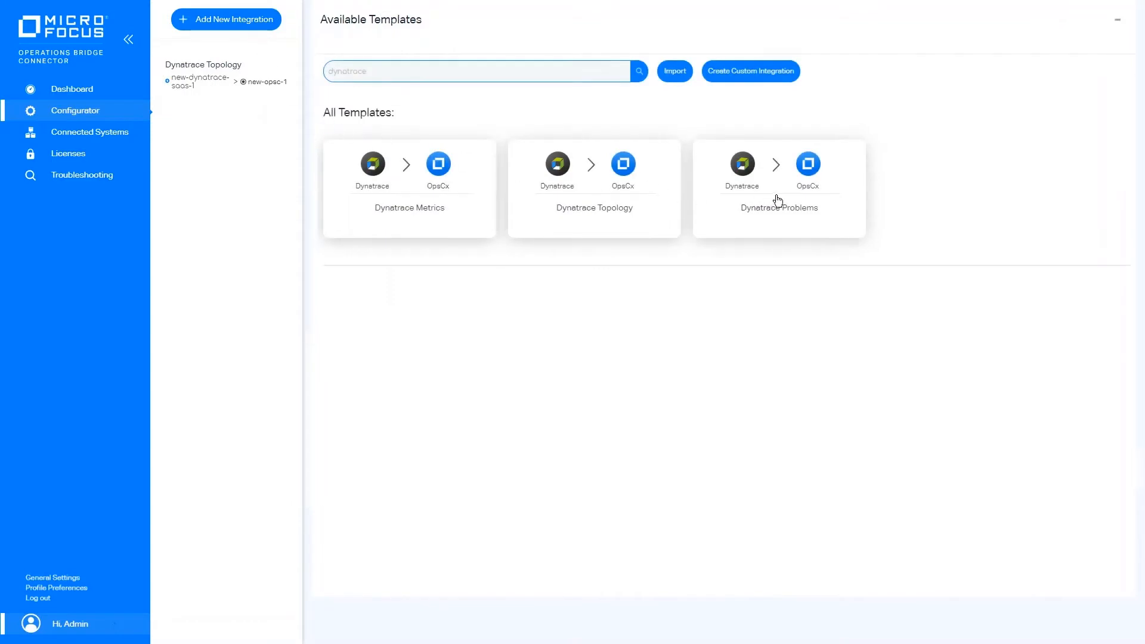
pyautogui.click(779, 188)
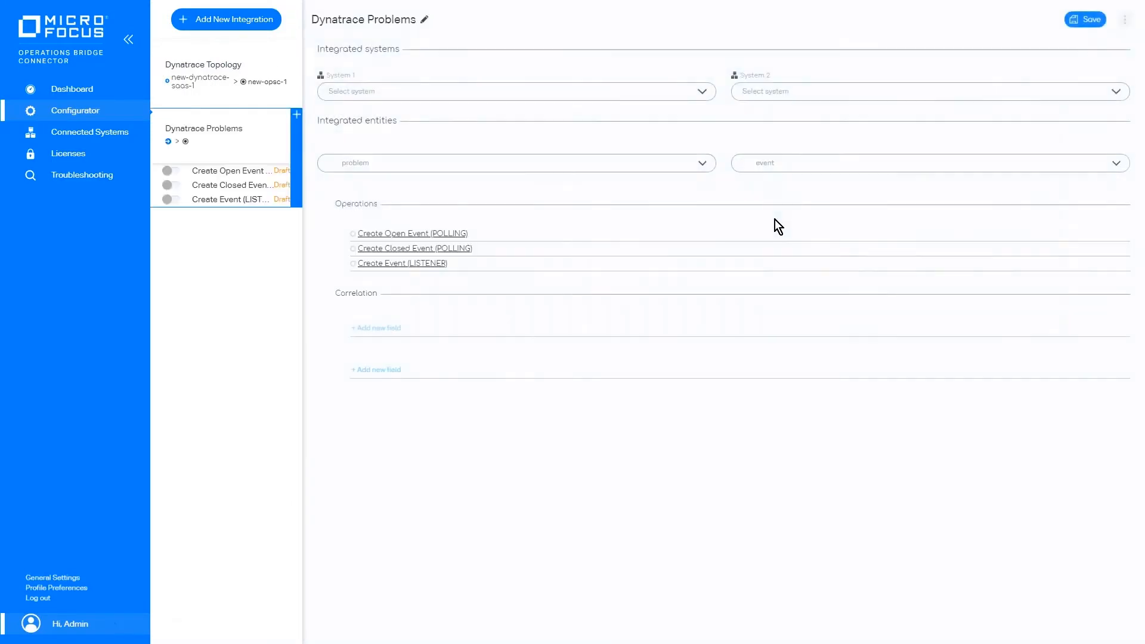
pyautogui.click(515, 92)
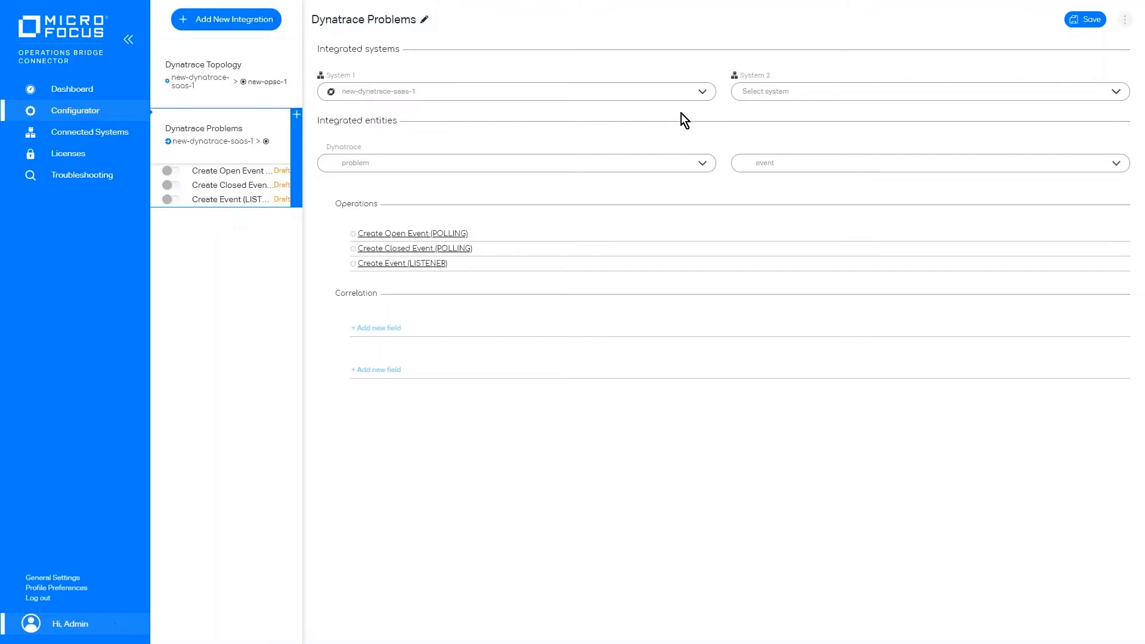
pyautogui.click(928, 92)
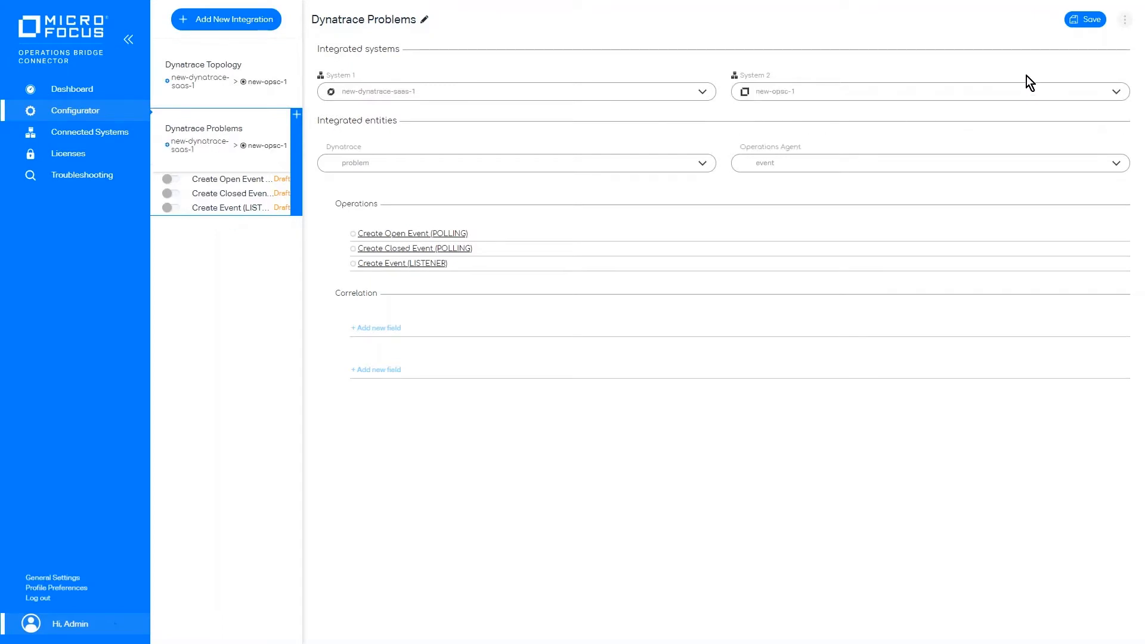
pyautogui.click(1084, 19)
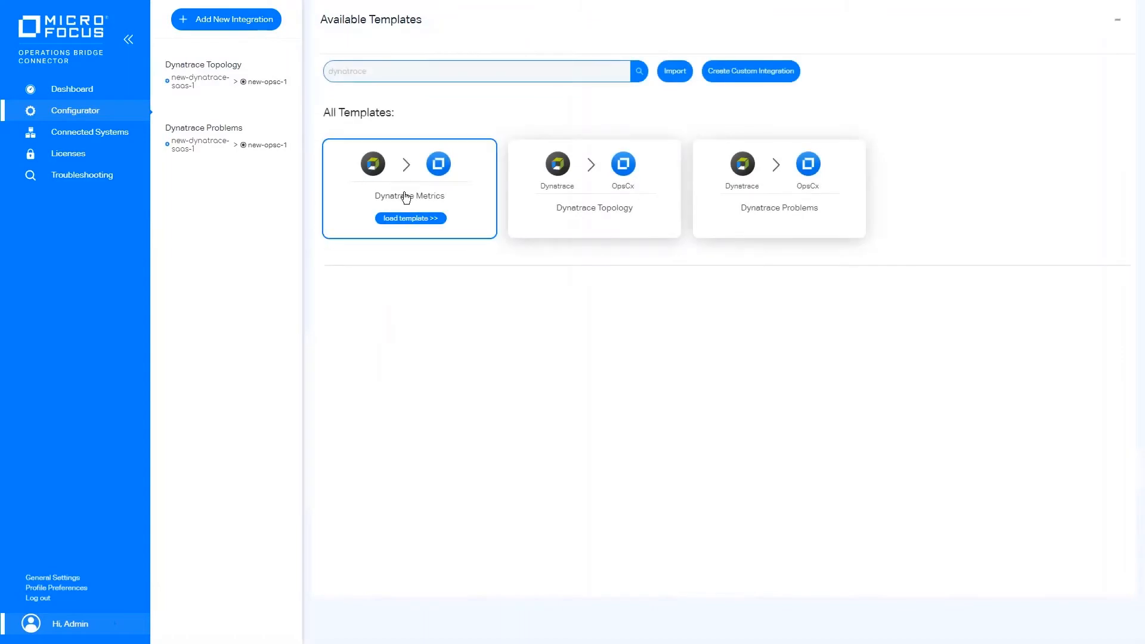
# - Load the Dynatrace Metrics template with new-dynatrace-saas-1 as source and save the integration
pyautogui.click(409, 217)
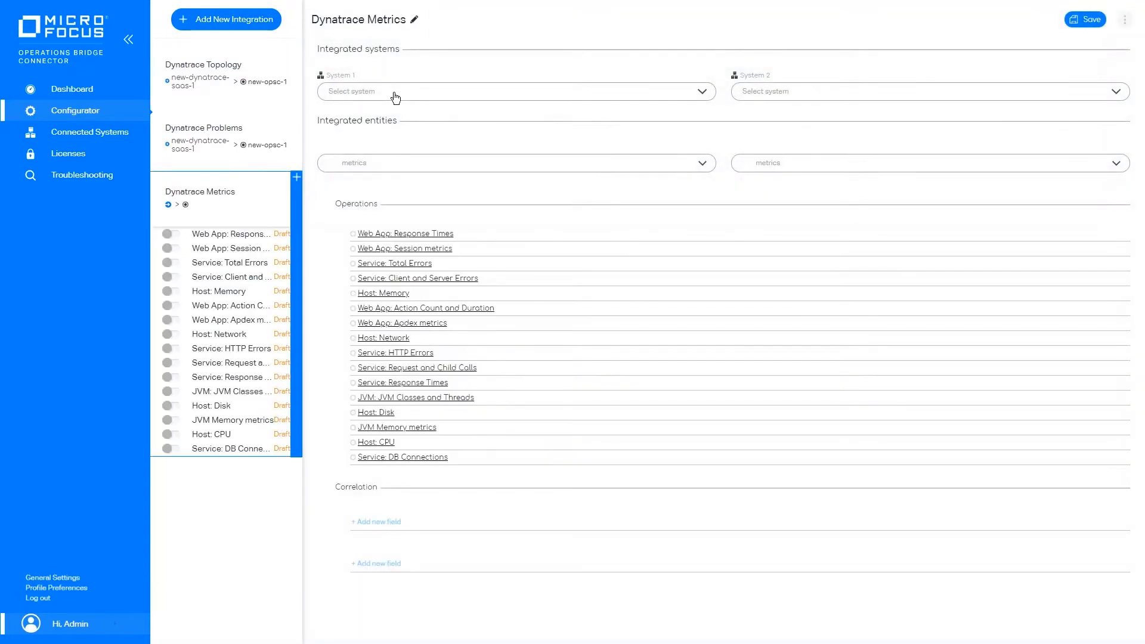
pyautogui.click(928, 92)
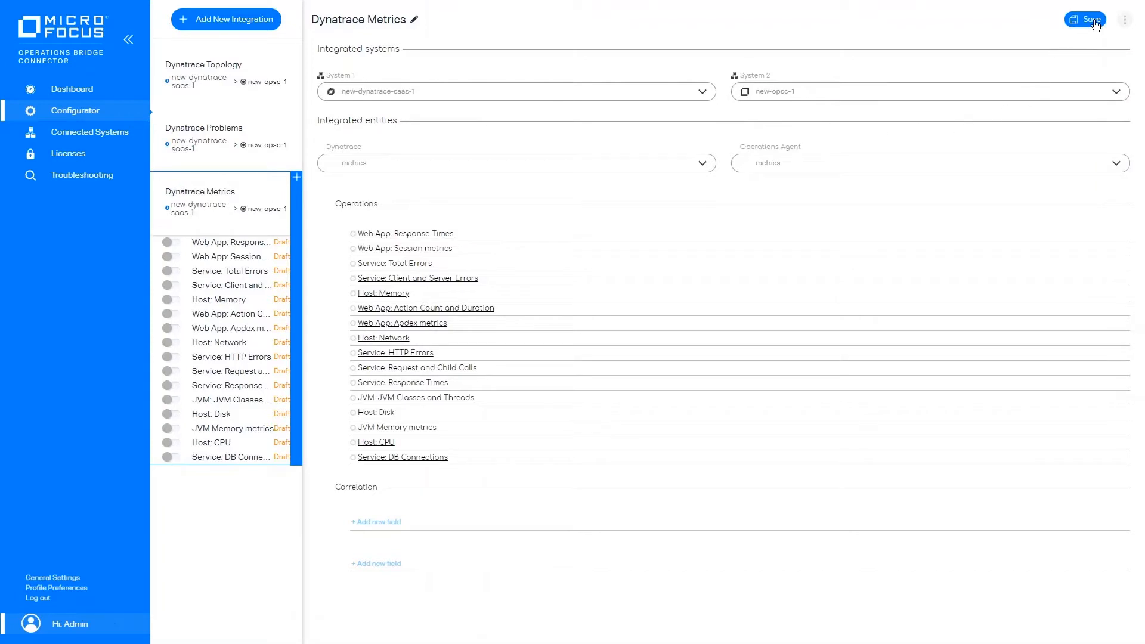
pyautogui.click(1088, 20)
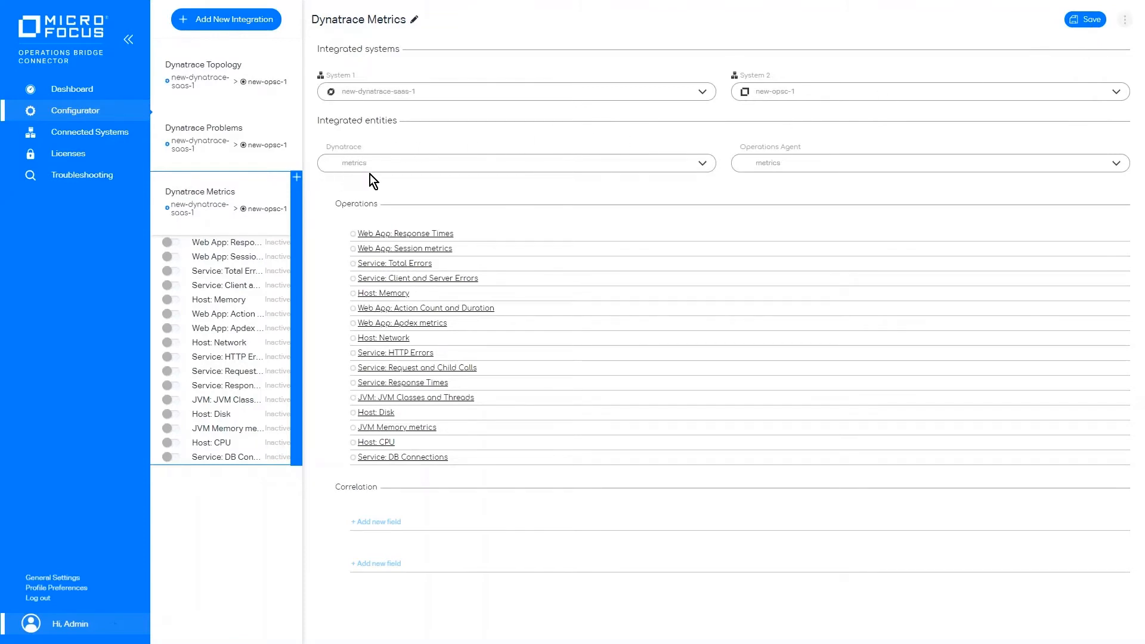
# - View the Dynatrace Problems integration's operations, then the Dynatrace Topology integration
pyautogui.click(204, 129)
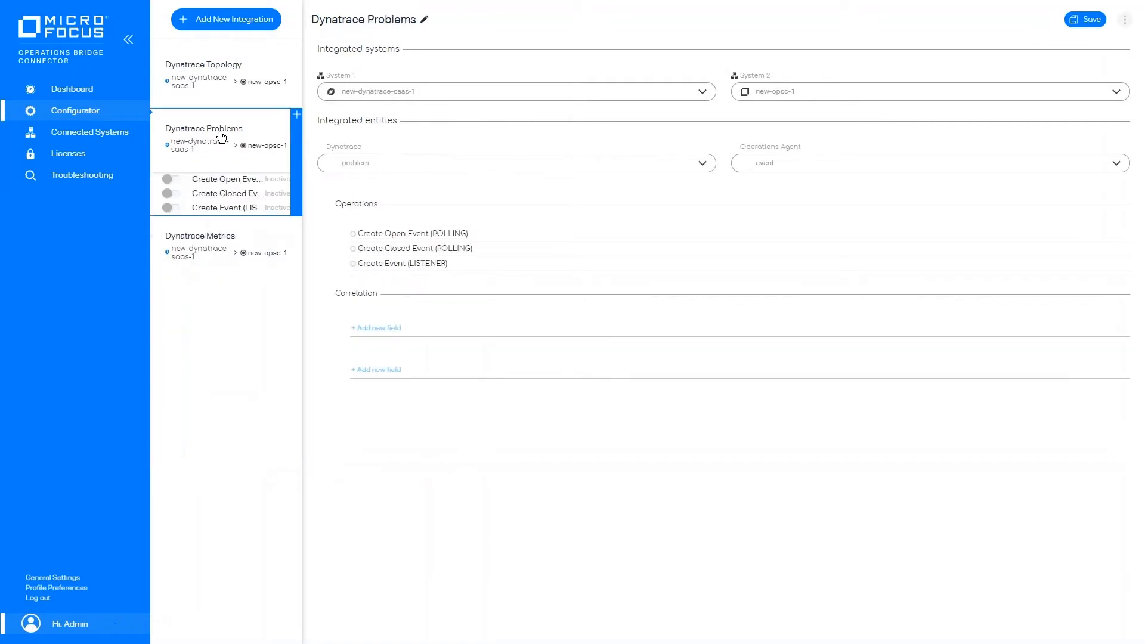
pyautogui.moveTo(350, 150)
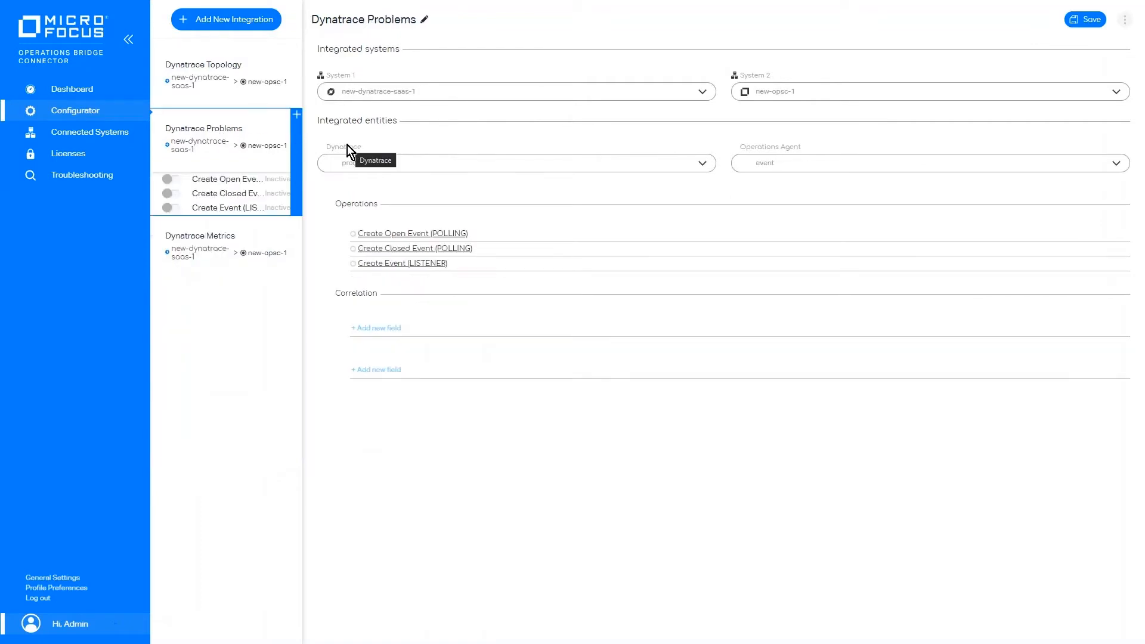
pyautogui.click(203, 65)
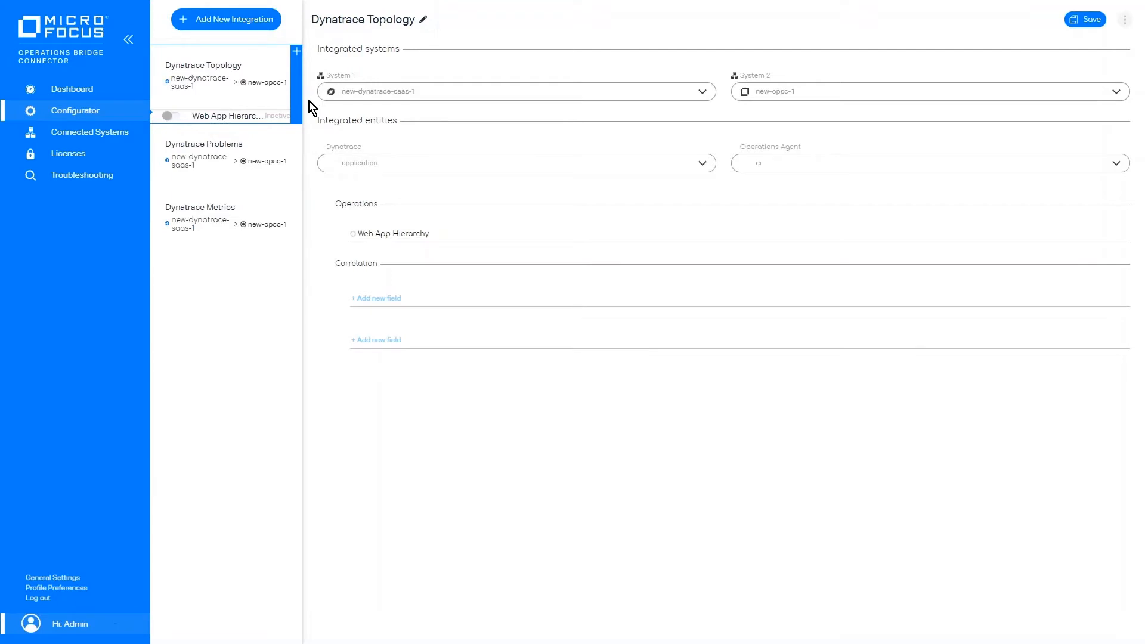
pyautogui.moveTo(233, 156)
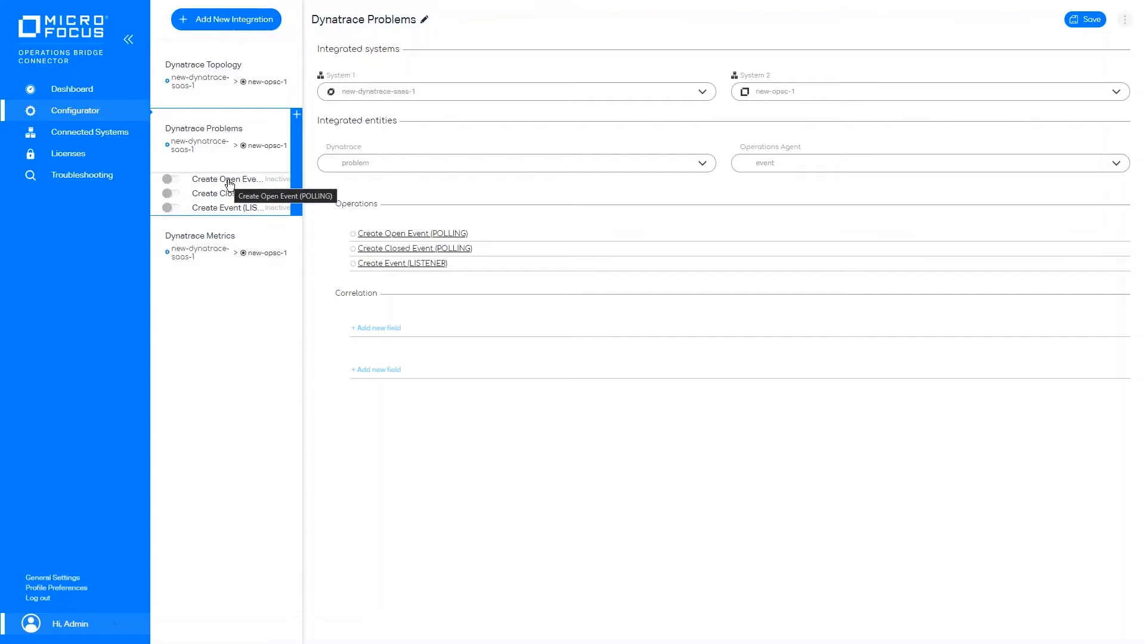
# - Review the Create Open Event (POLLING) trigger conditions, adding and discarding an extra AND row
pyautogui.click(229, 178)
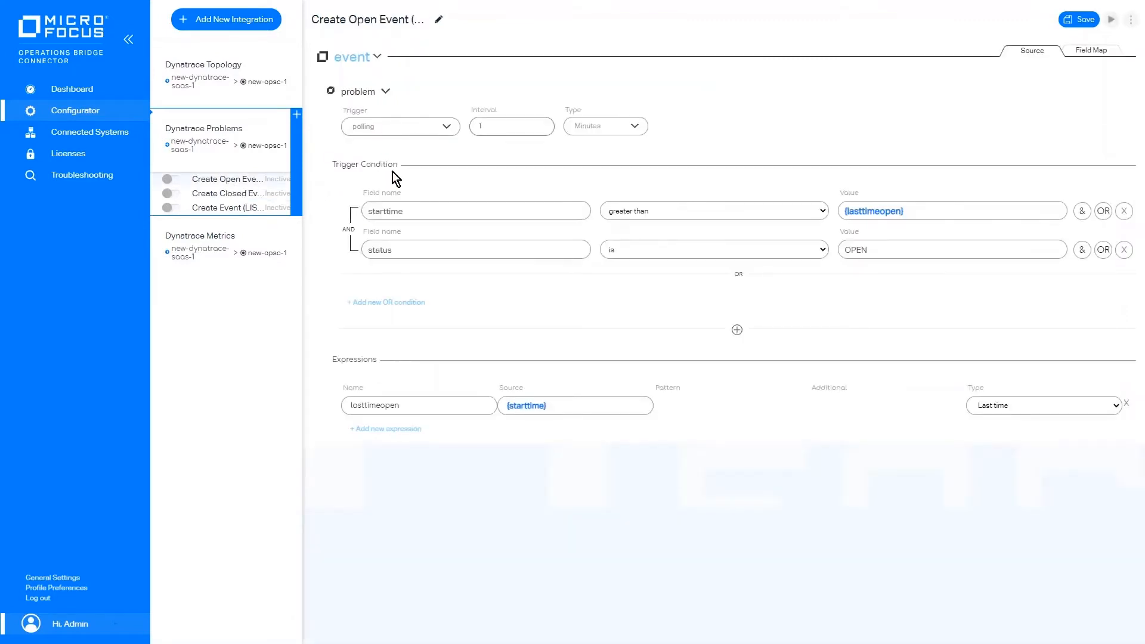
pyautogui.moveTo(1084, 258)
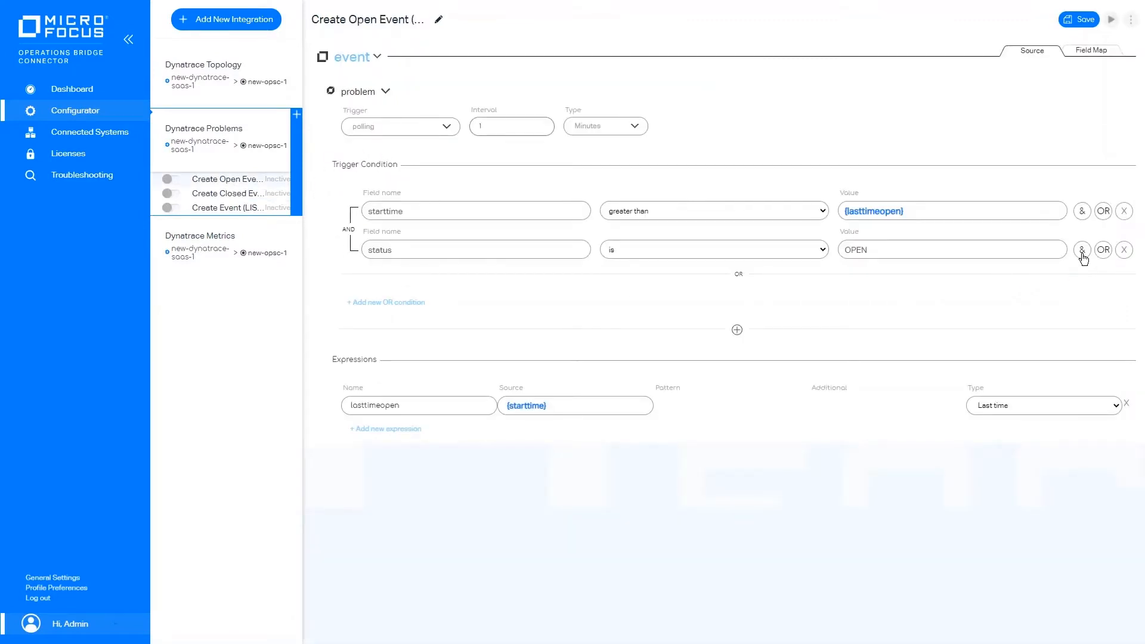
pyautogui.click(1083, 249)
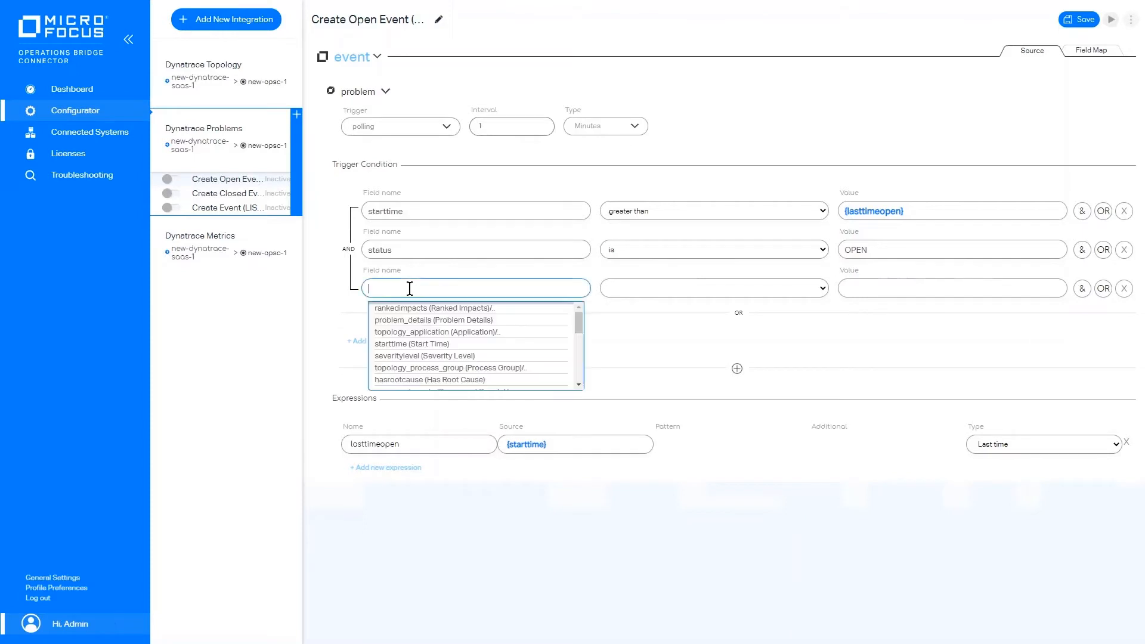
pyautogui.moveTo(416, 379)
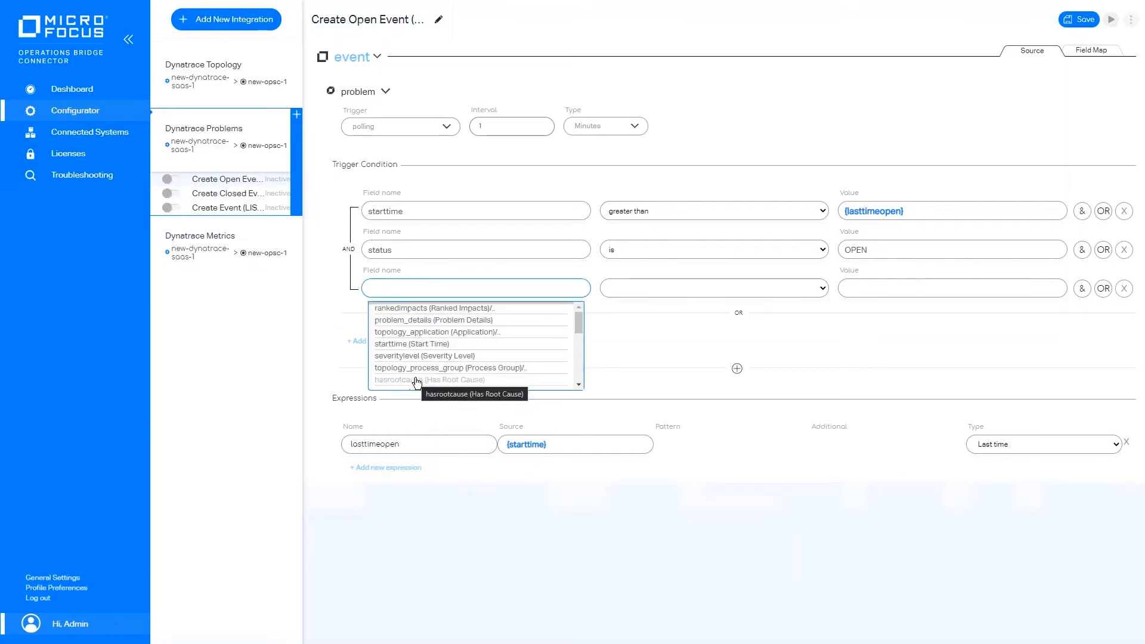
pyautogui.click(1123, 287)
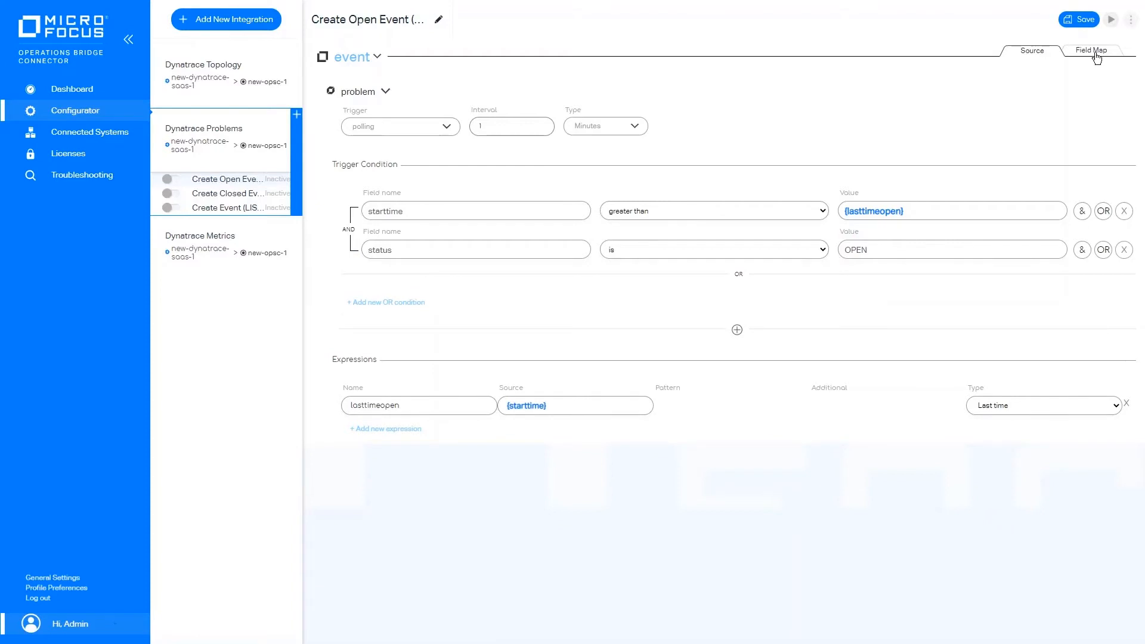
# - Show the Create Open Event field map with description, title, severity Critical and node mappings
pyautogui.click(1091, 50)
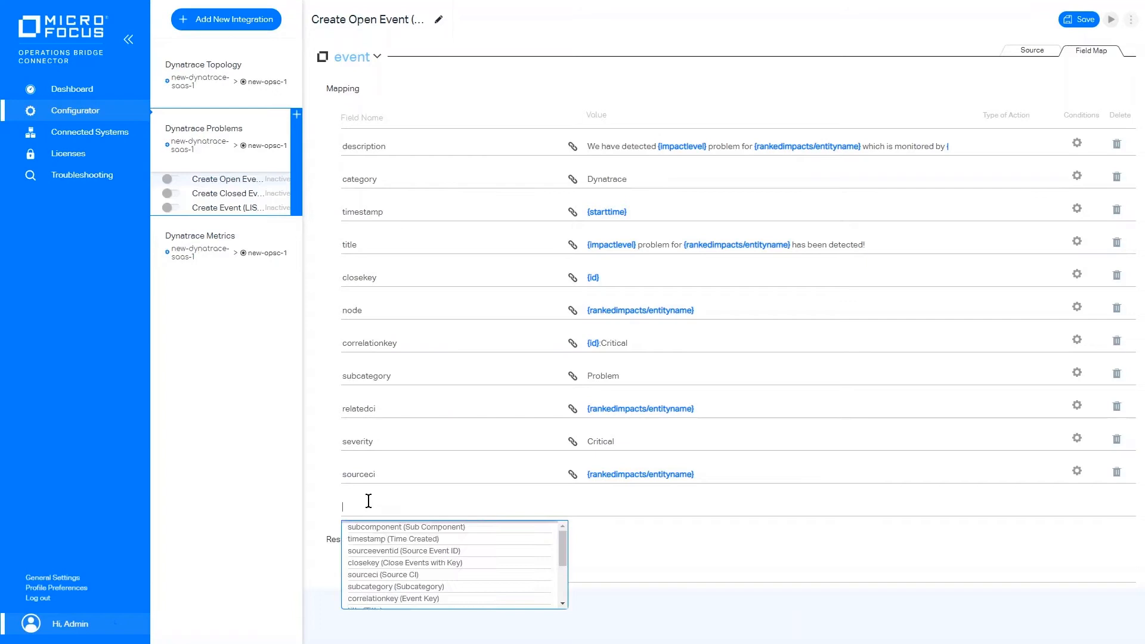
pyautogui.moveTo(735, 471)
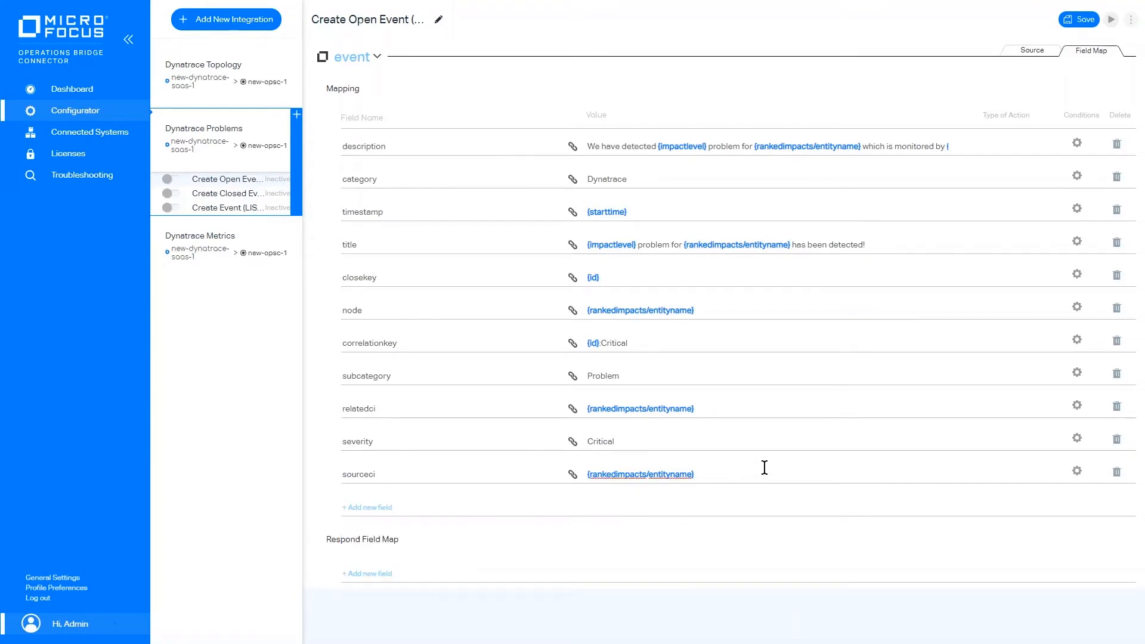
pyautogui.moveTo(772, 472)
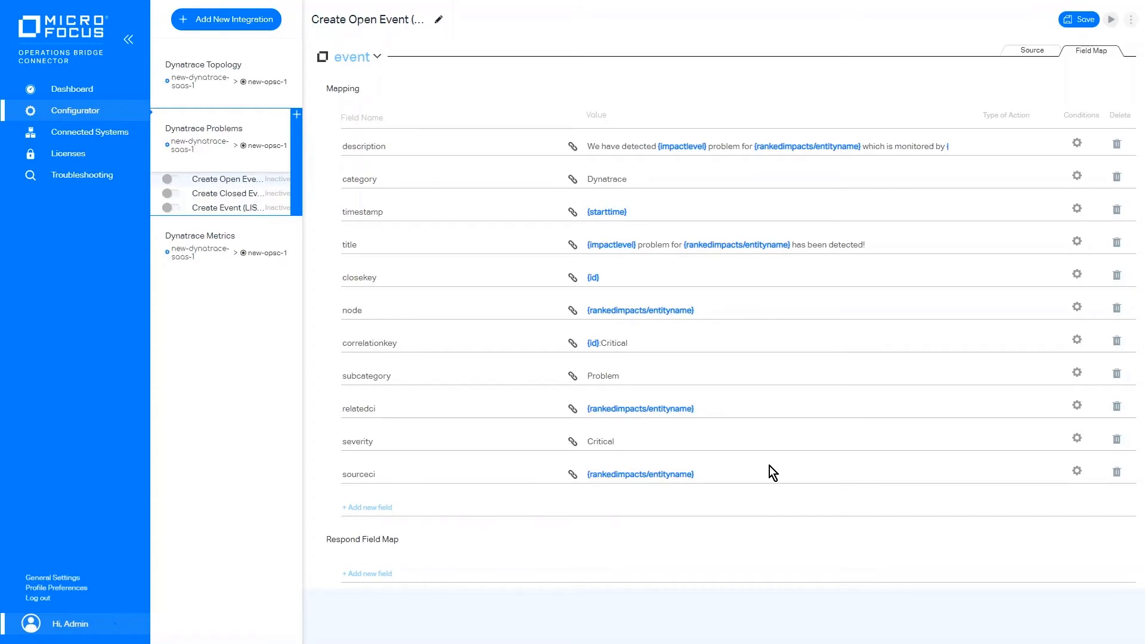
pyautogui.moveTo(408, 178)
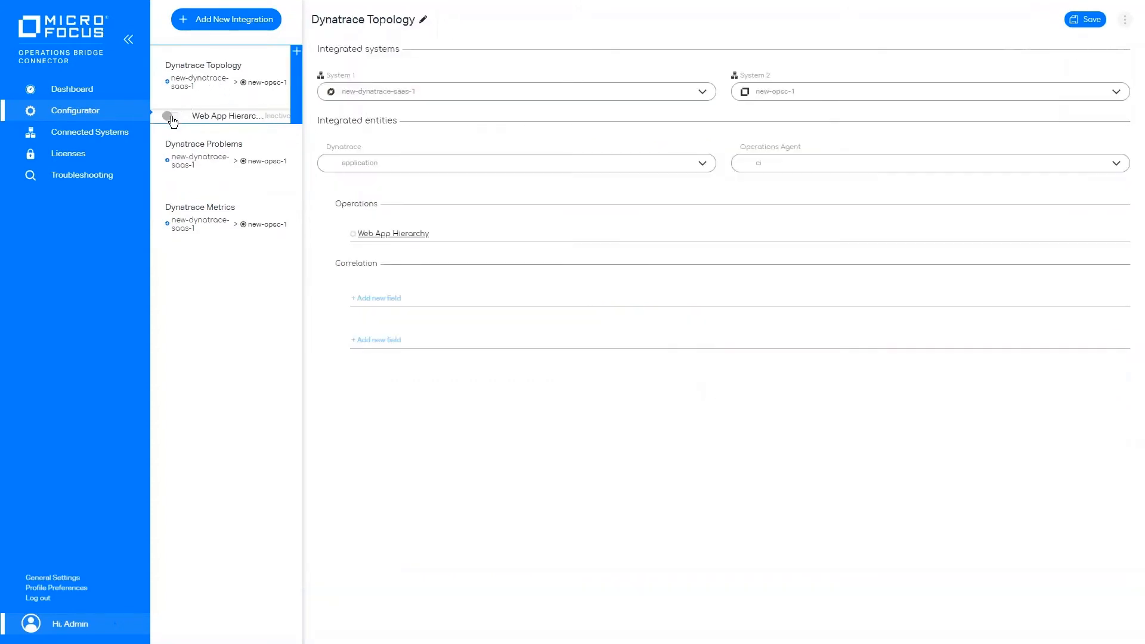
# - Switch the Web App Hierarchy, closed event and metrics operations including Service DB Connections to Active
pyautogui.click(204, 143)
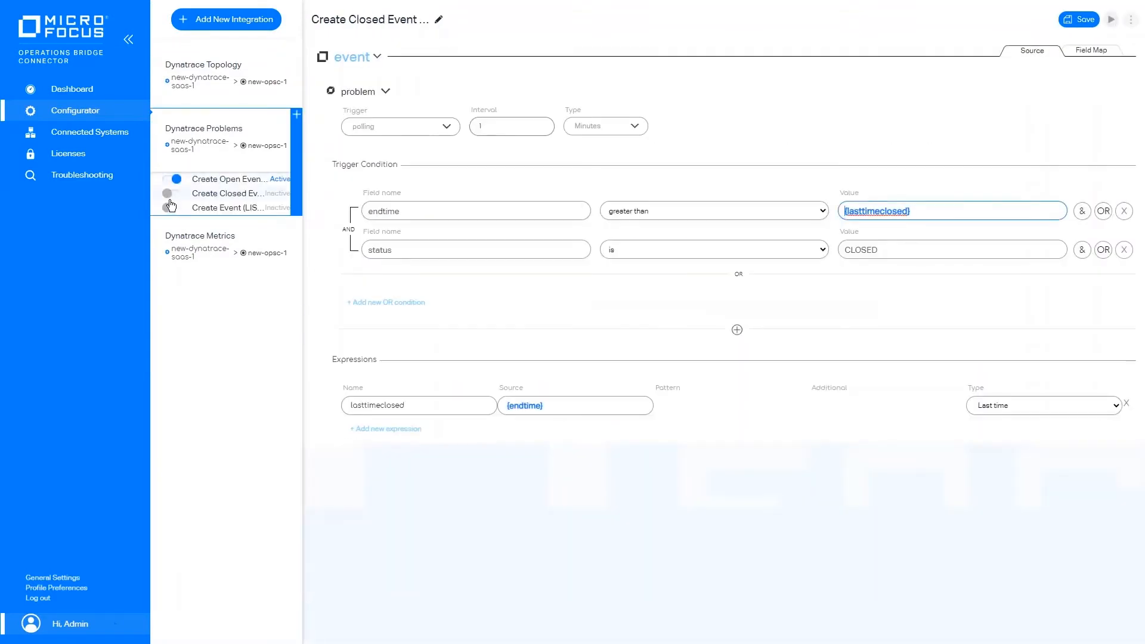
pyautogui.click(176, 193)
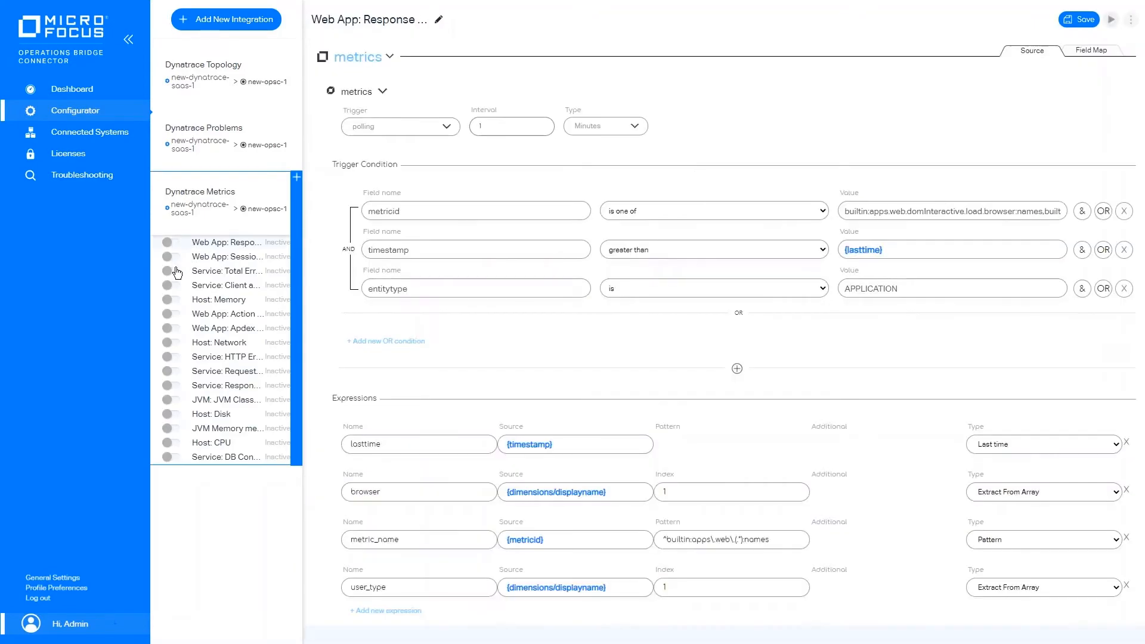
pyautogui.click(227, 285)
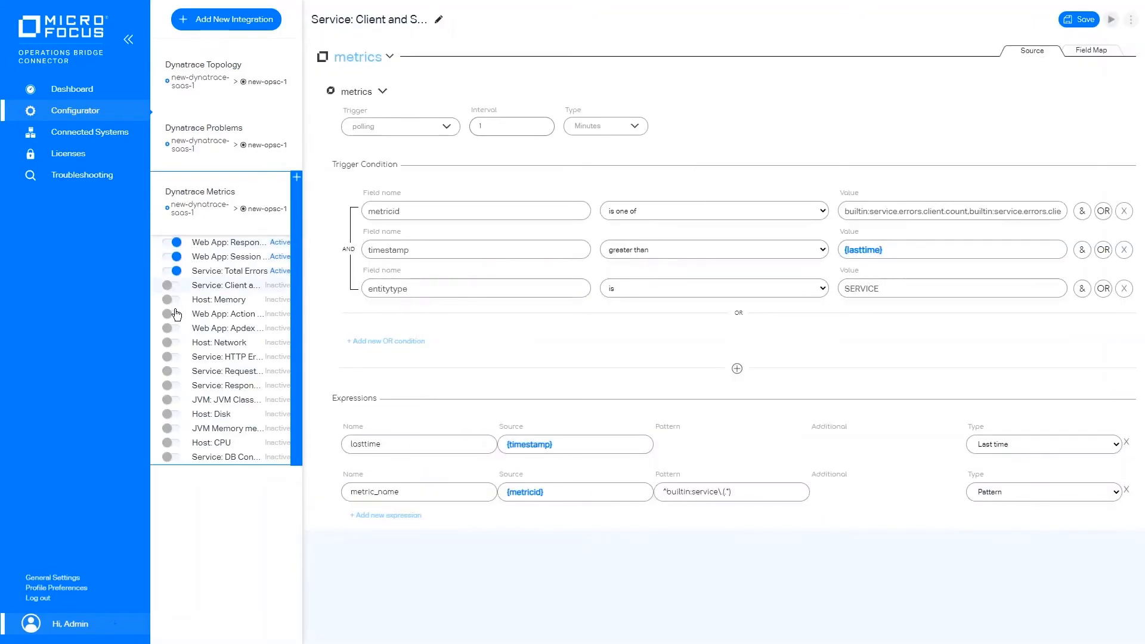
pyautogui.click(227, 328)
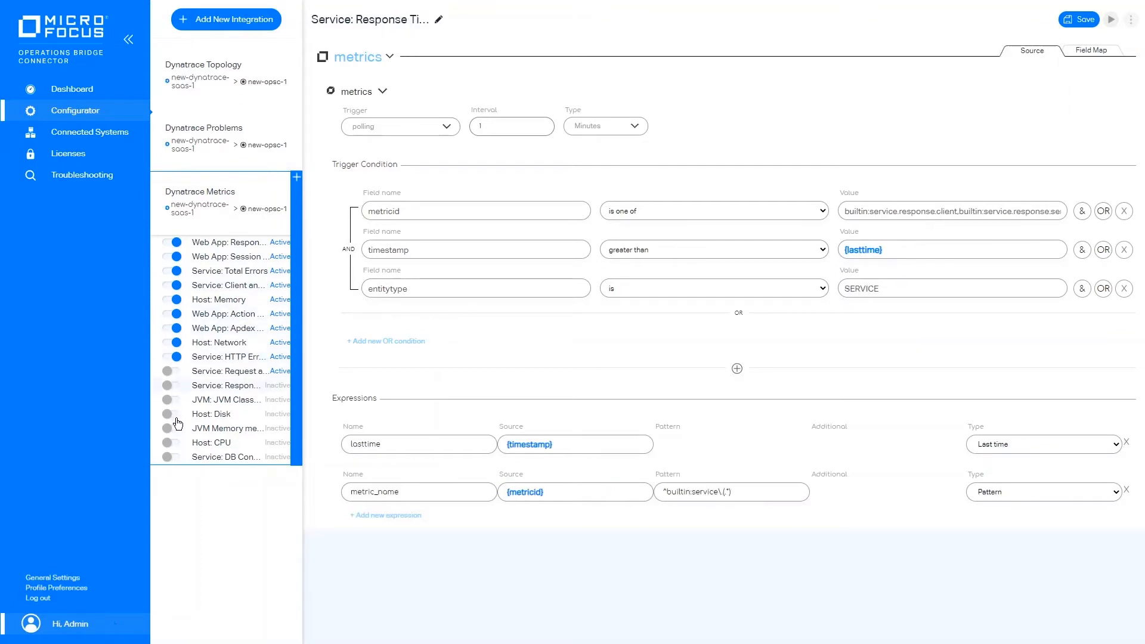
pyautogui.click(226, 428)
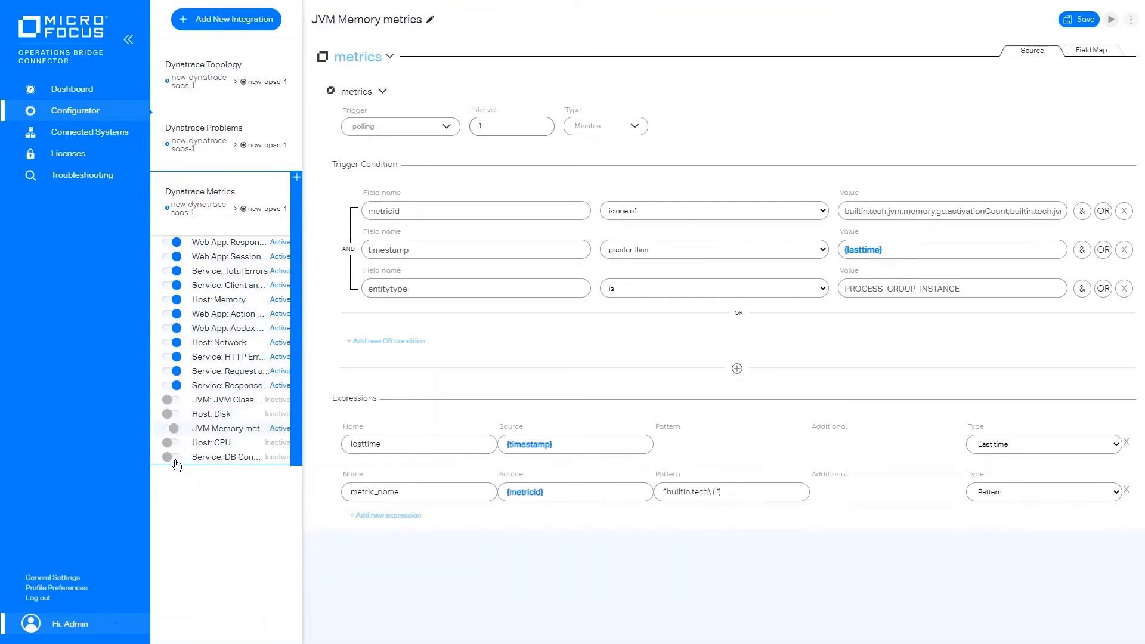
pyautogui.click(227, 400)
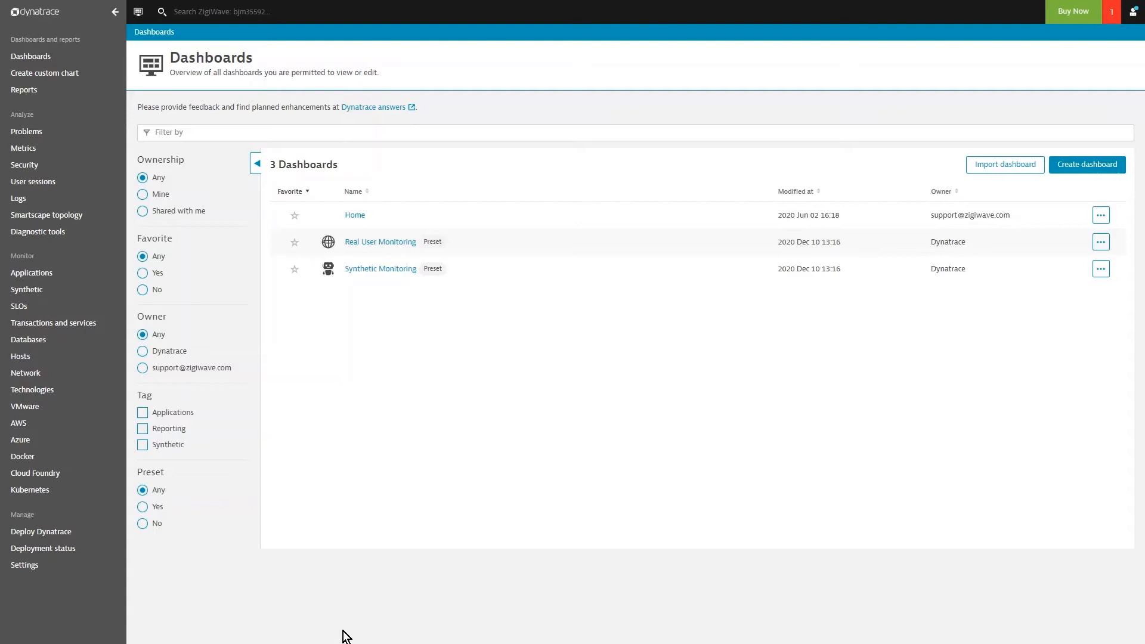
pyautogui.moveTo(53, 241)
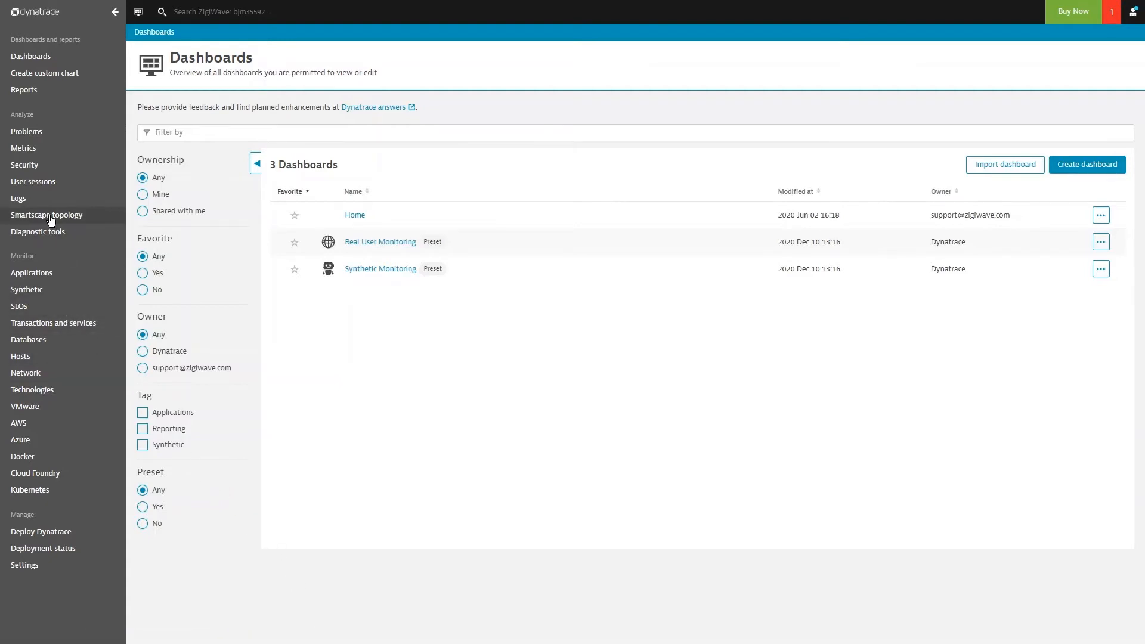
# - Show the Applications layer in Smartscape topology and select the Jira Web App node
pyautogui.click(47, 215)
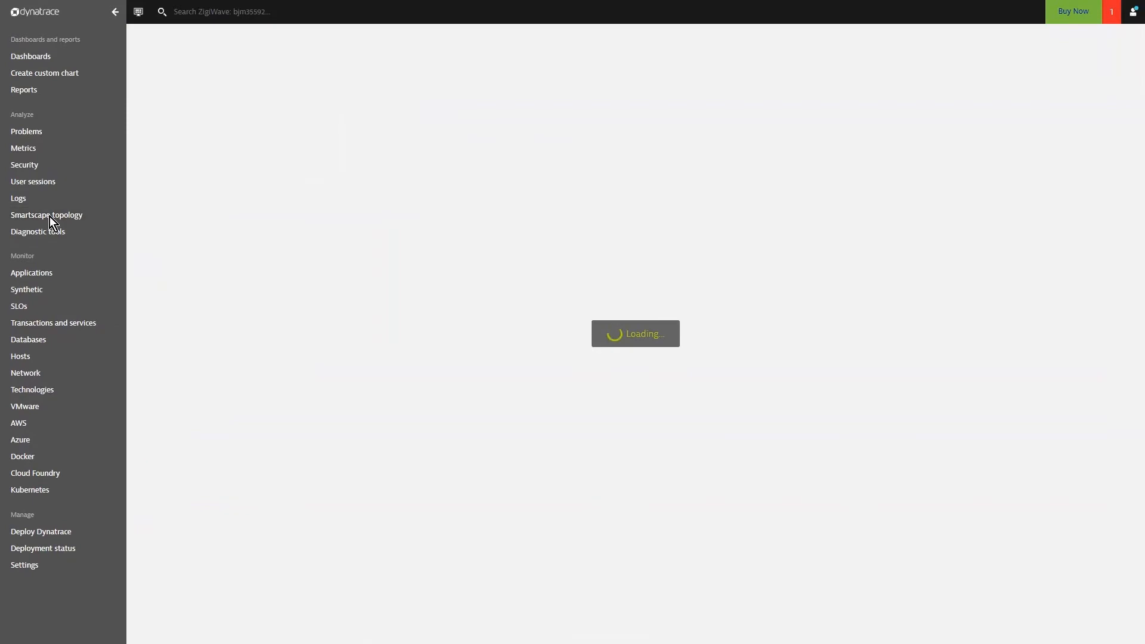
pyautogui.click(46, 215)
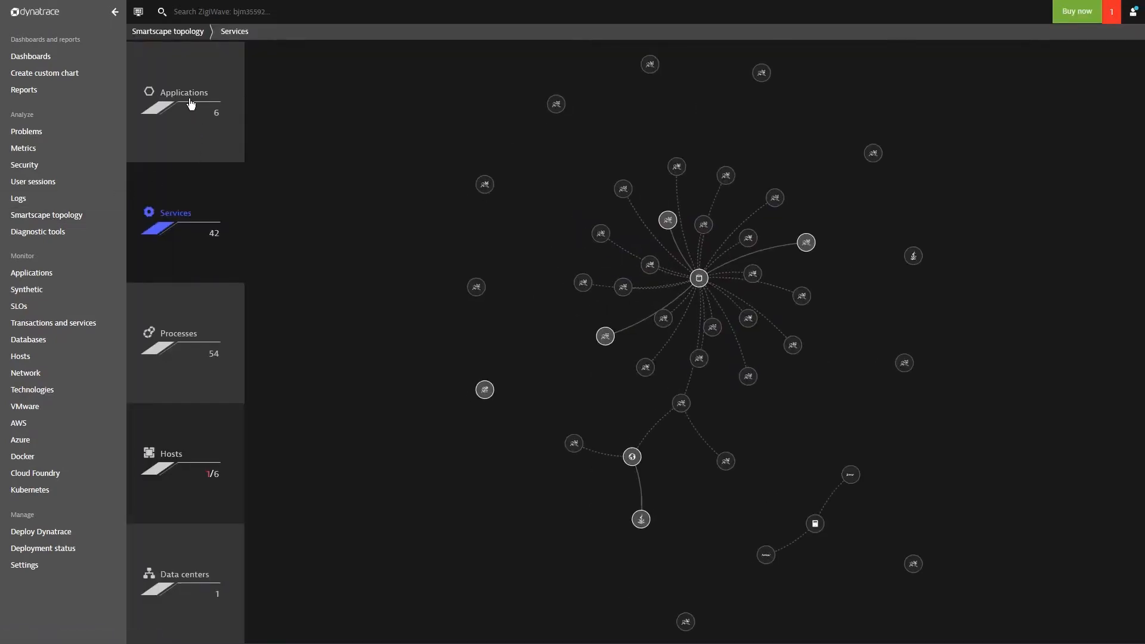
pyautogui.click(183, 101)
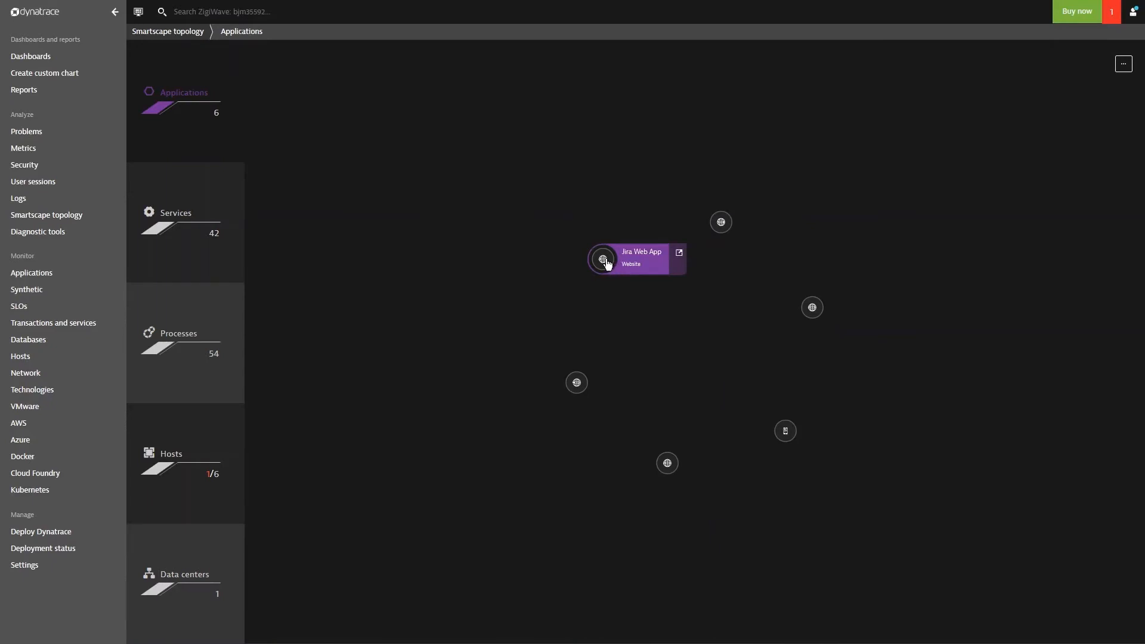
pyautogui.click(604, 259)
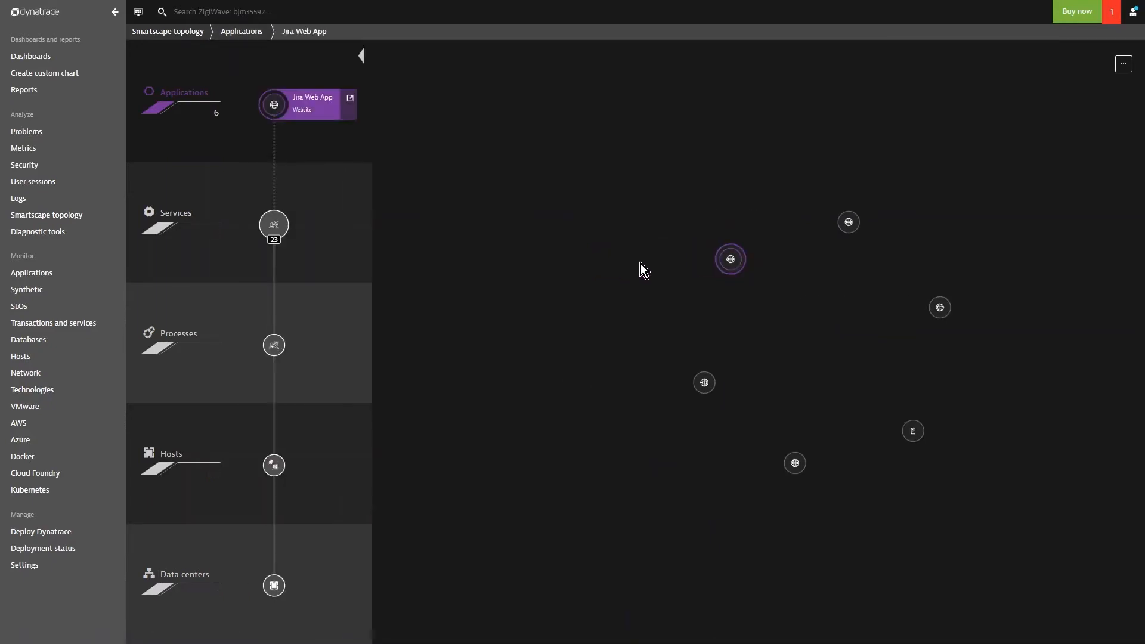
pyautogui.moveTo(327, 110)
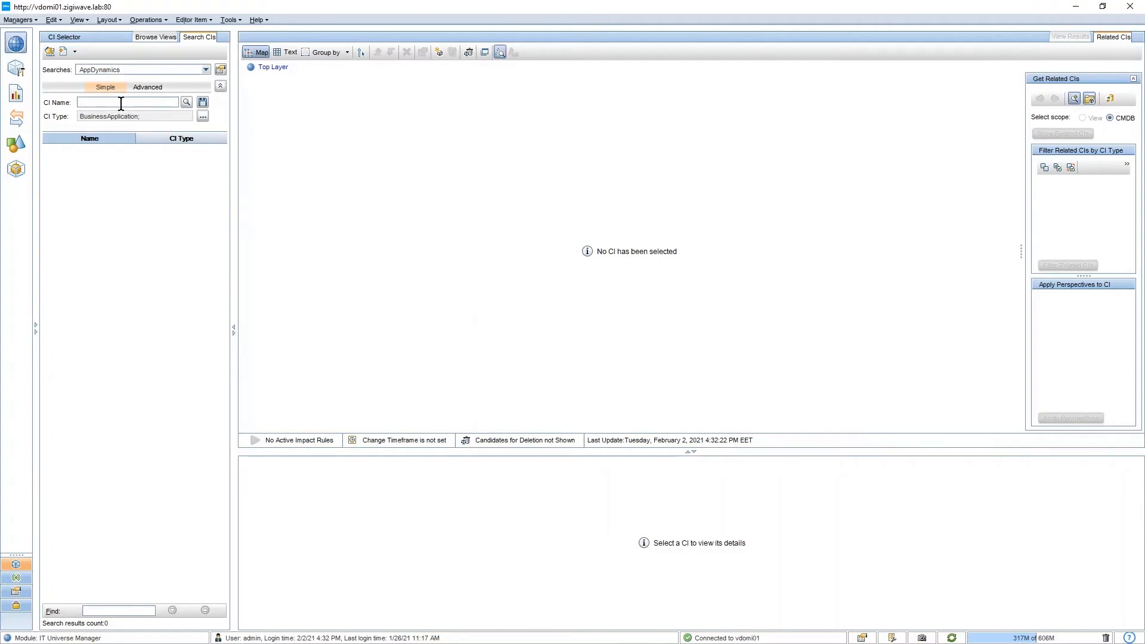
# - Search RTSM CIs for 'Jira Web App' and show that CI in the map
pyautogui.write('Jira Web App')
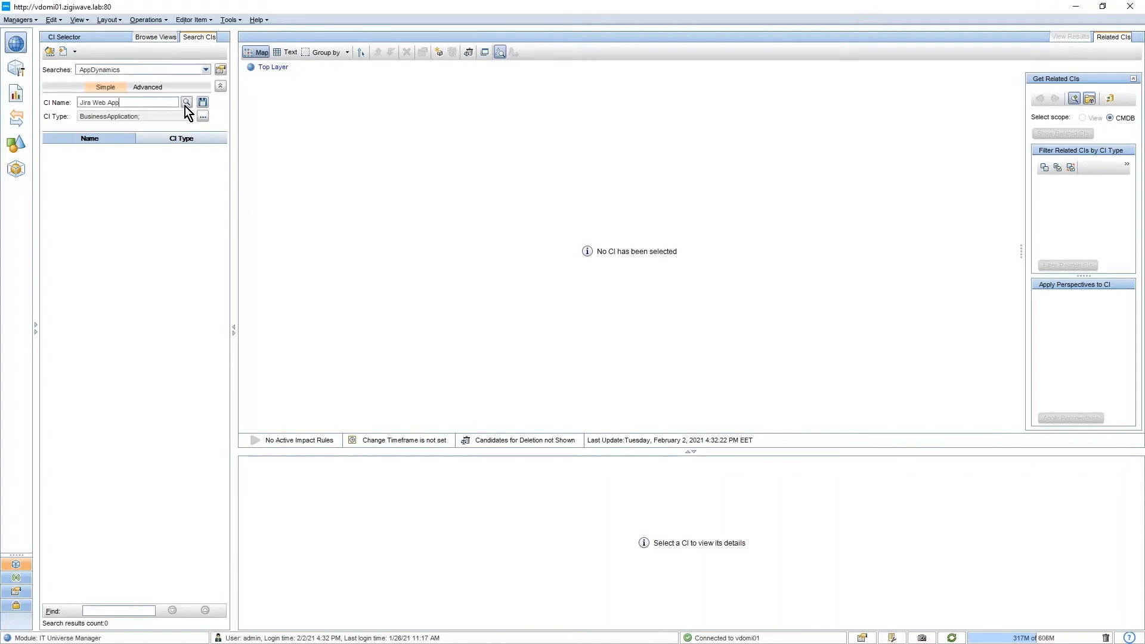
pyautogui.click(187, 102)
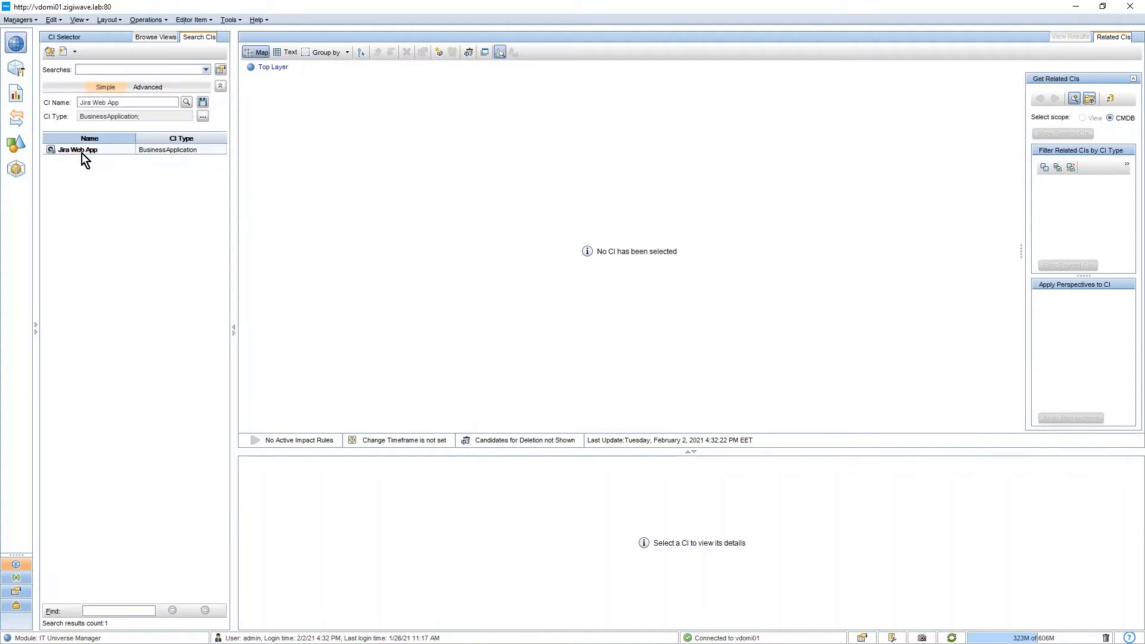
pyautogui.moveTo(77, 150)
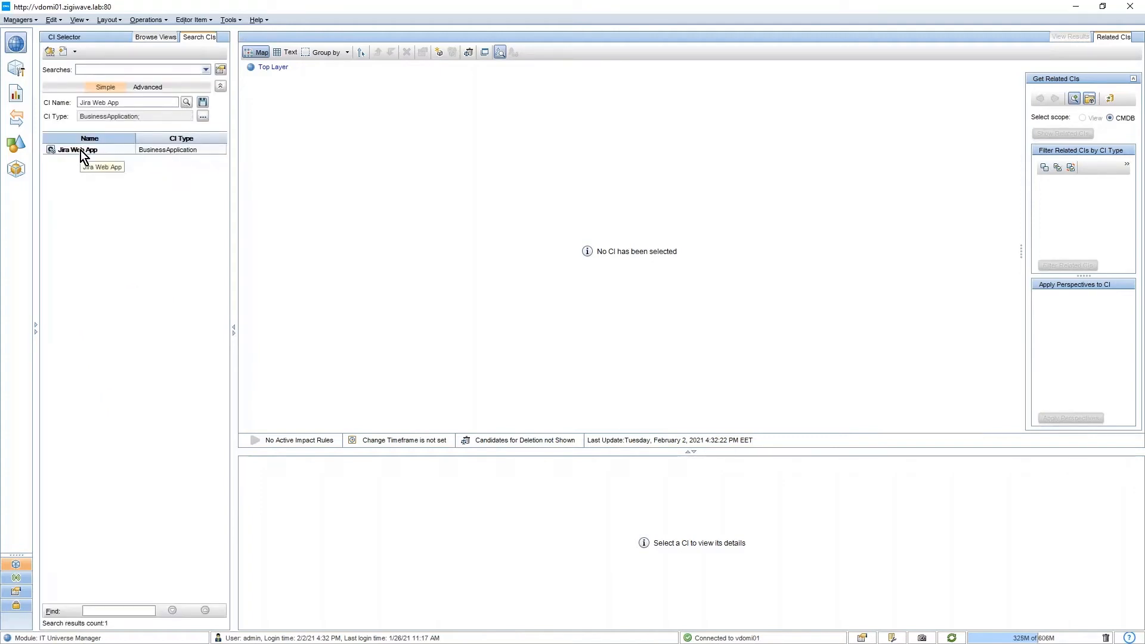
pyautogui.click(76, 150)
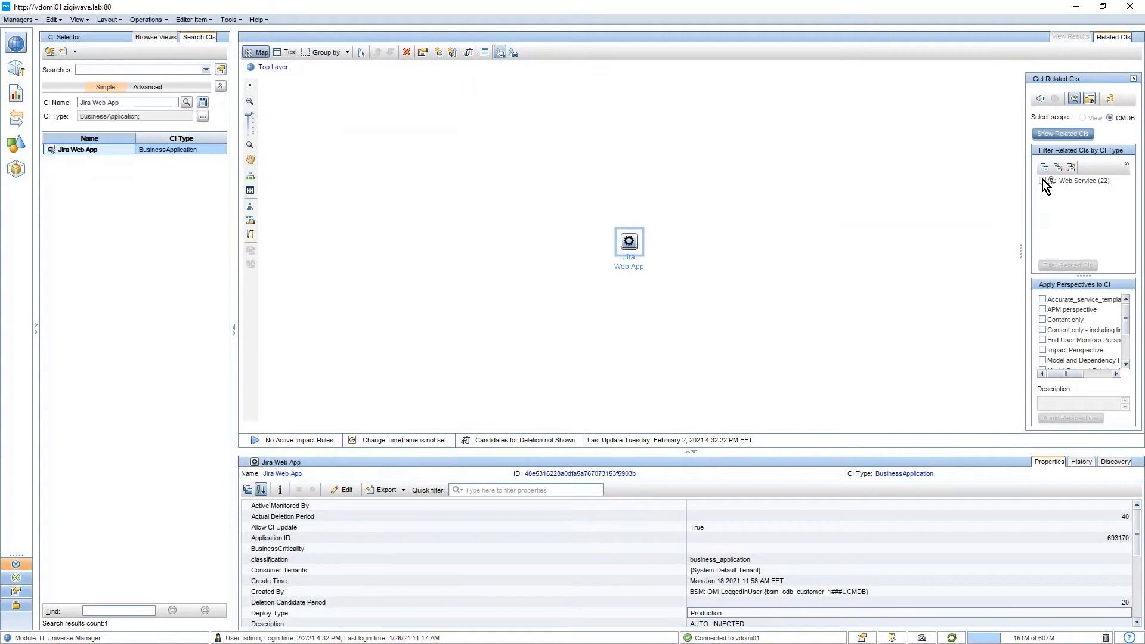
# - Filter related CIs to Web Service and CiCollection types and select the service JIRA collection
pyautogui.click(1042, 181)
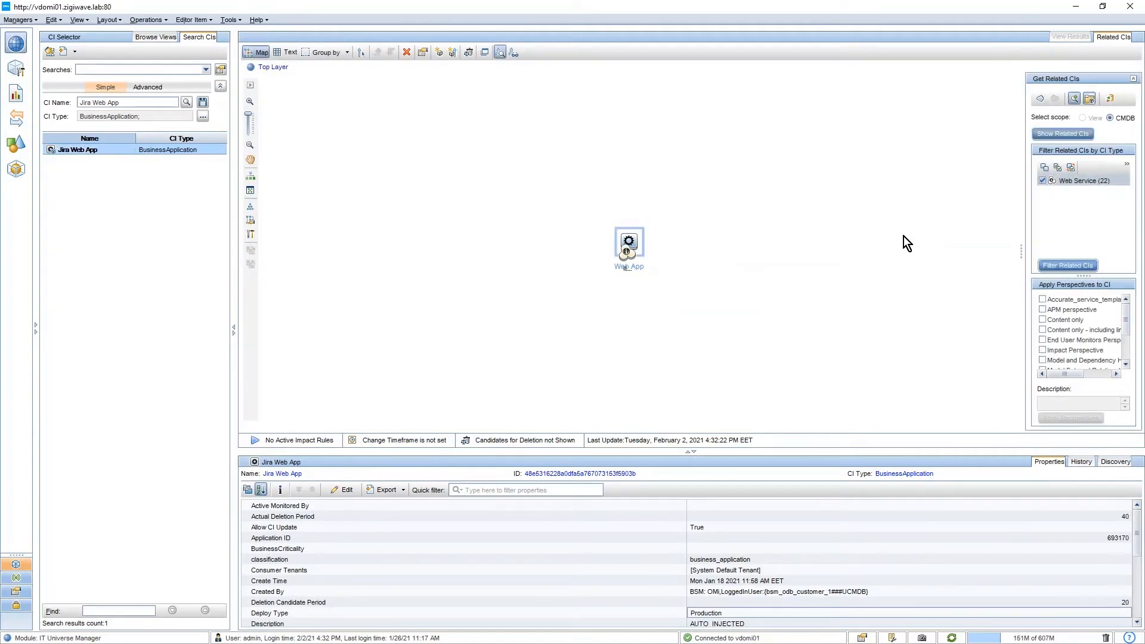
pyautogui.click(1061, 133)
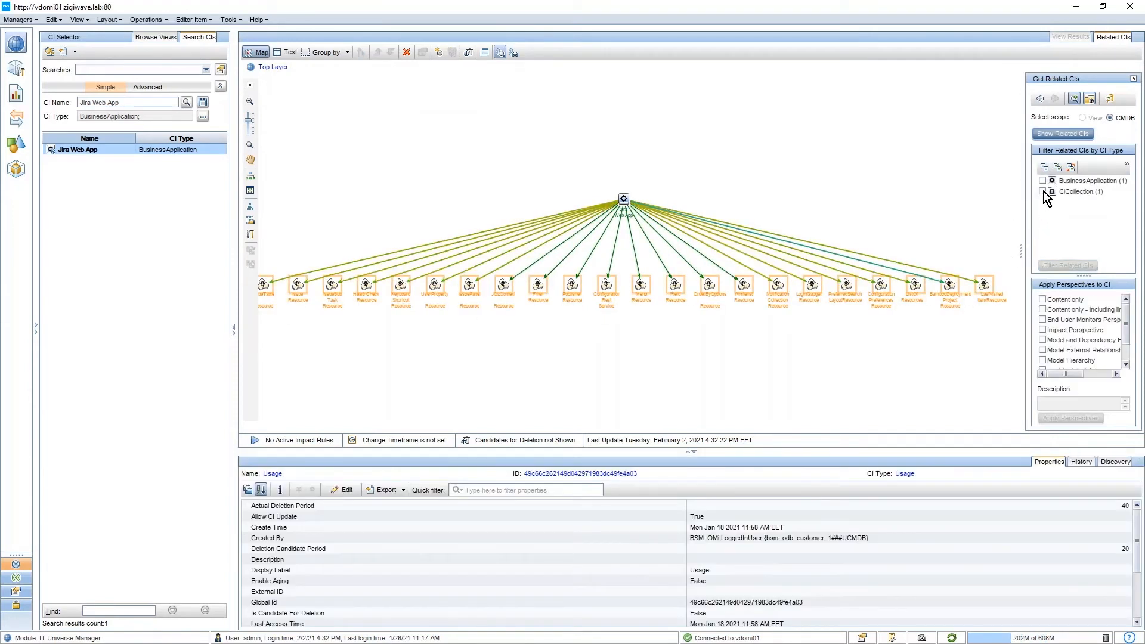
pyautogui.click(1043, 191)
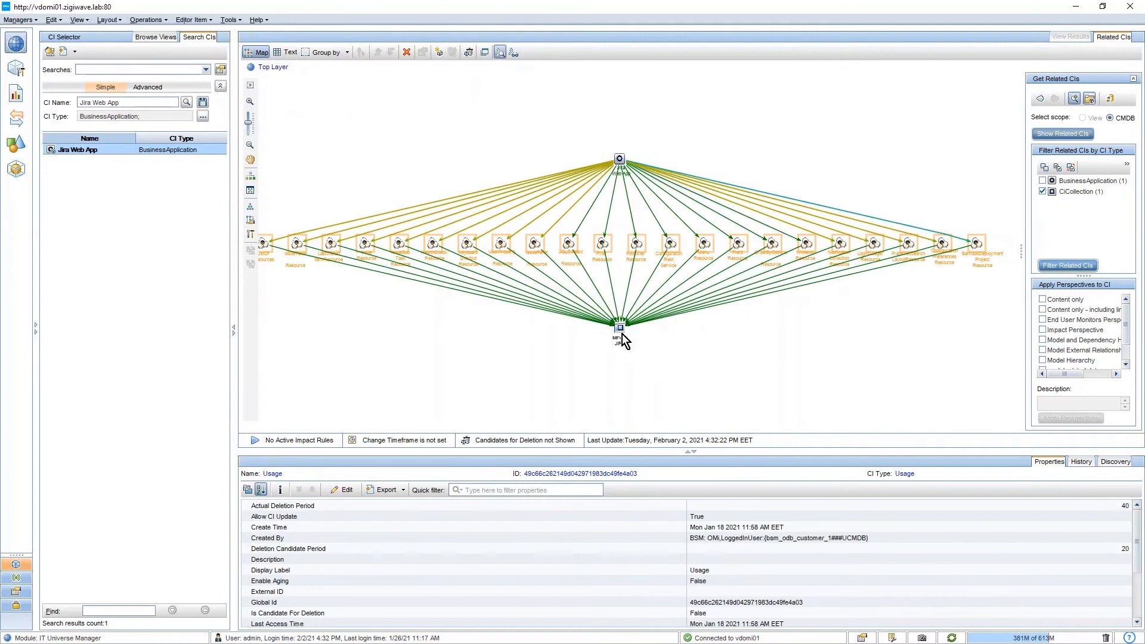
pyautogui.moveTo(620, 329)
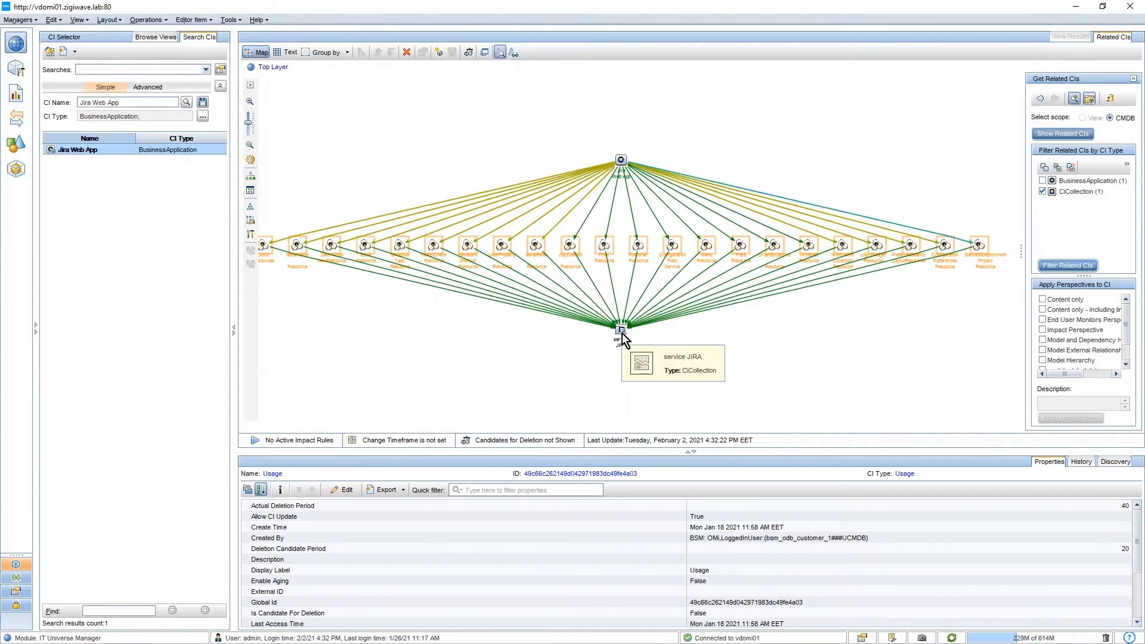
pyautogui.click(620, 331)
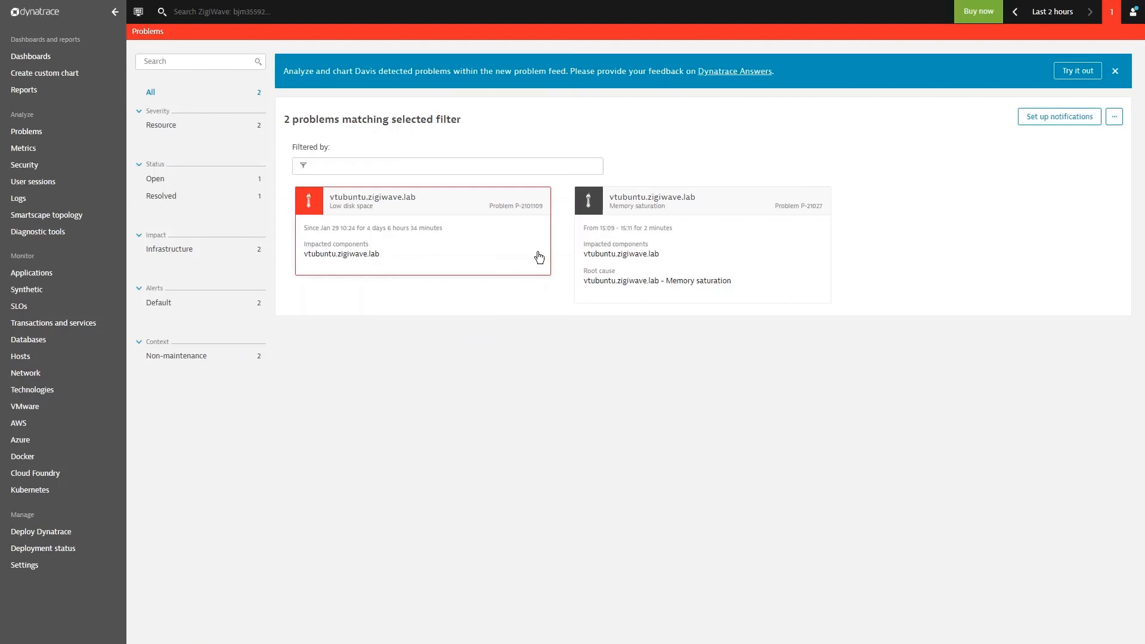
pyautogui.moveTo(398, 301)
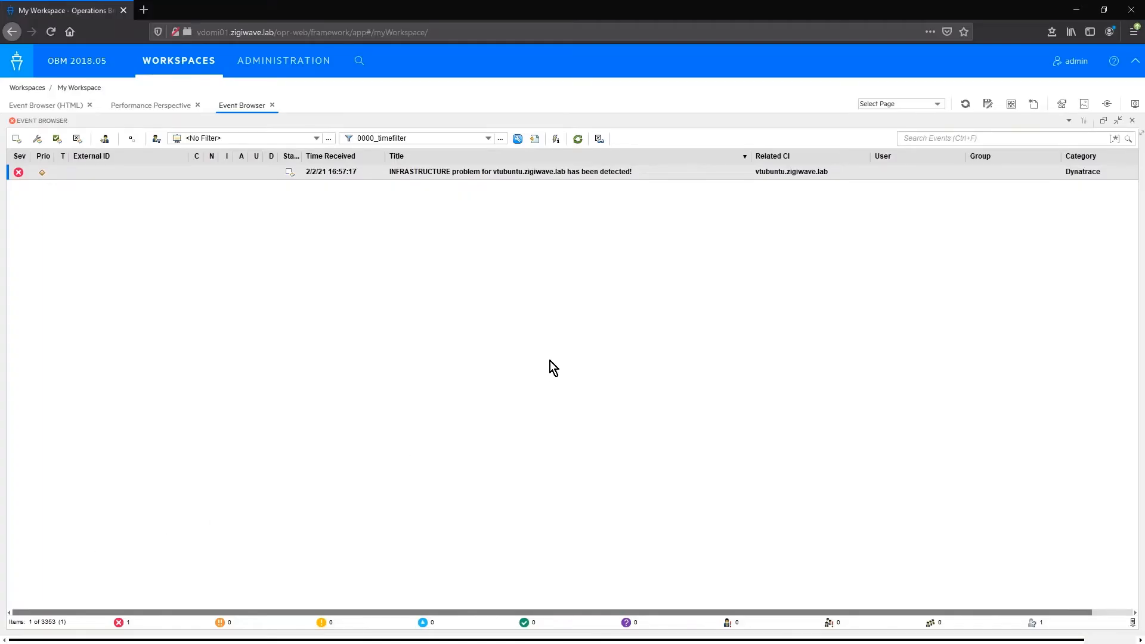
pyautogui.moveTo(311, 179)
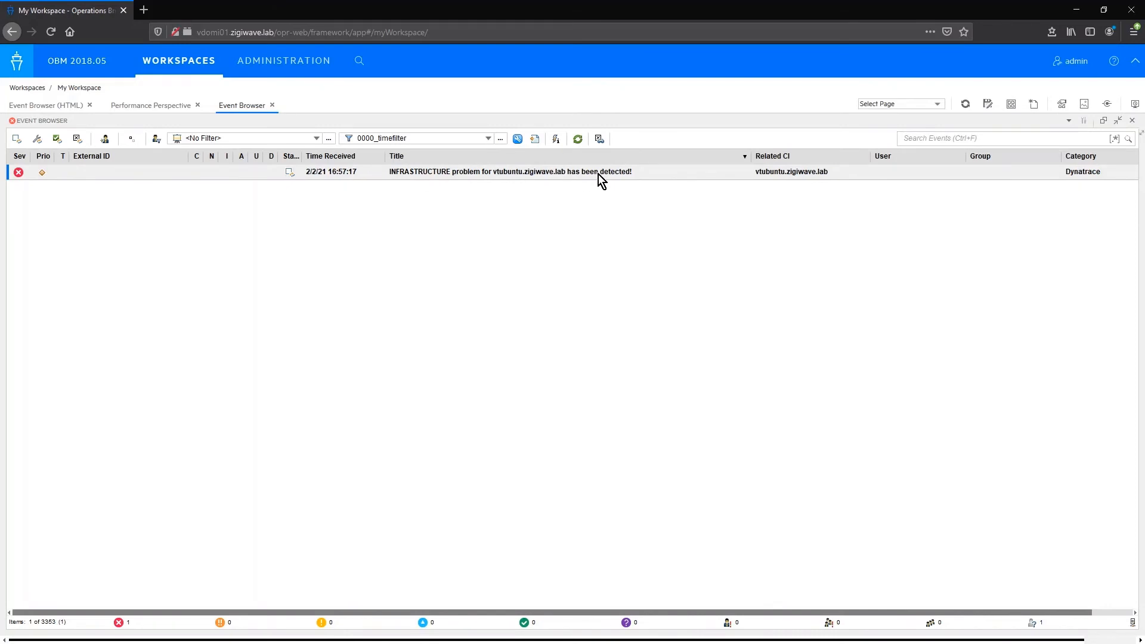
pyautogui.moveTo(1095, 185)
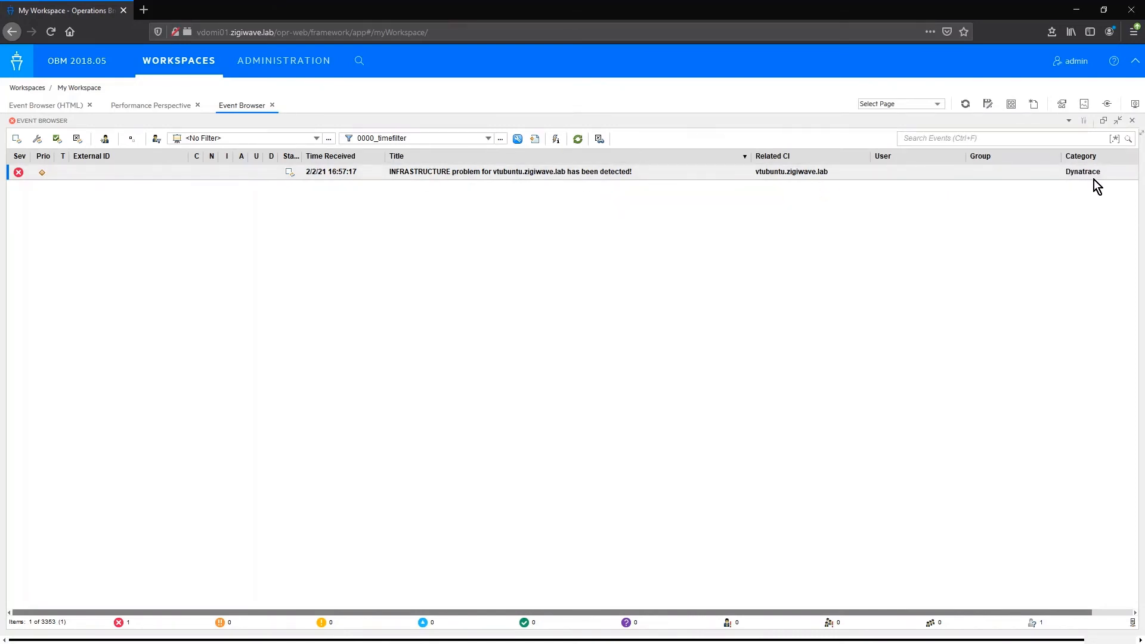
pyautogui.moveTo(1083, 171)
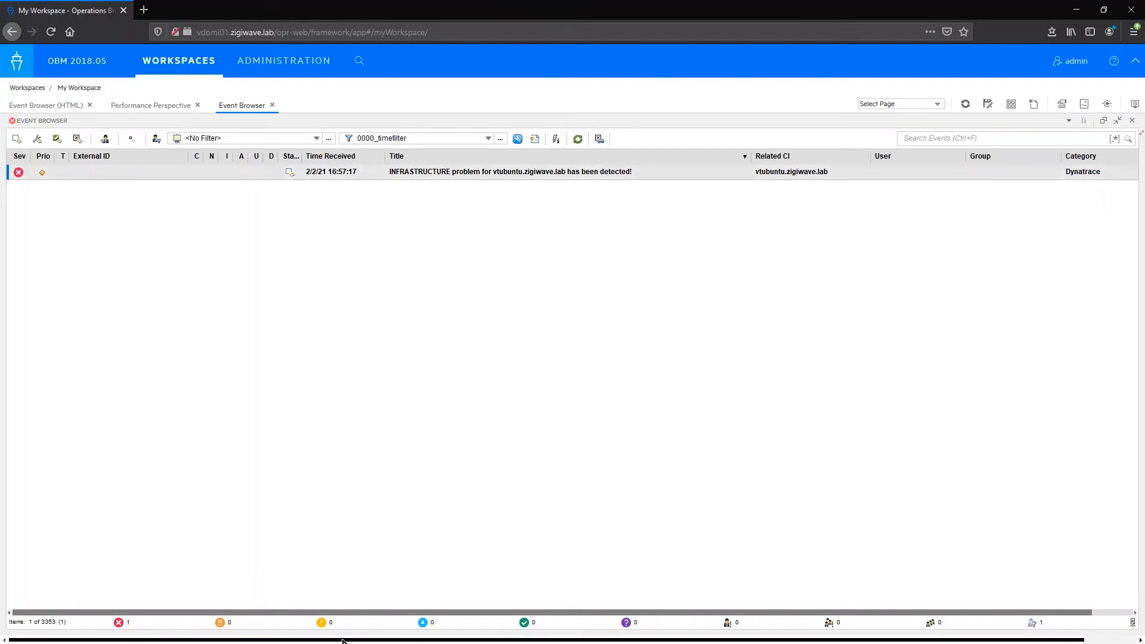
# - Review the INFRASTRUCTURE problem event's Additional Info, Source Info and Resolver Hints details
pyautogui.doubleClick(510, 171)
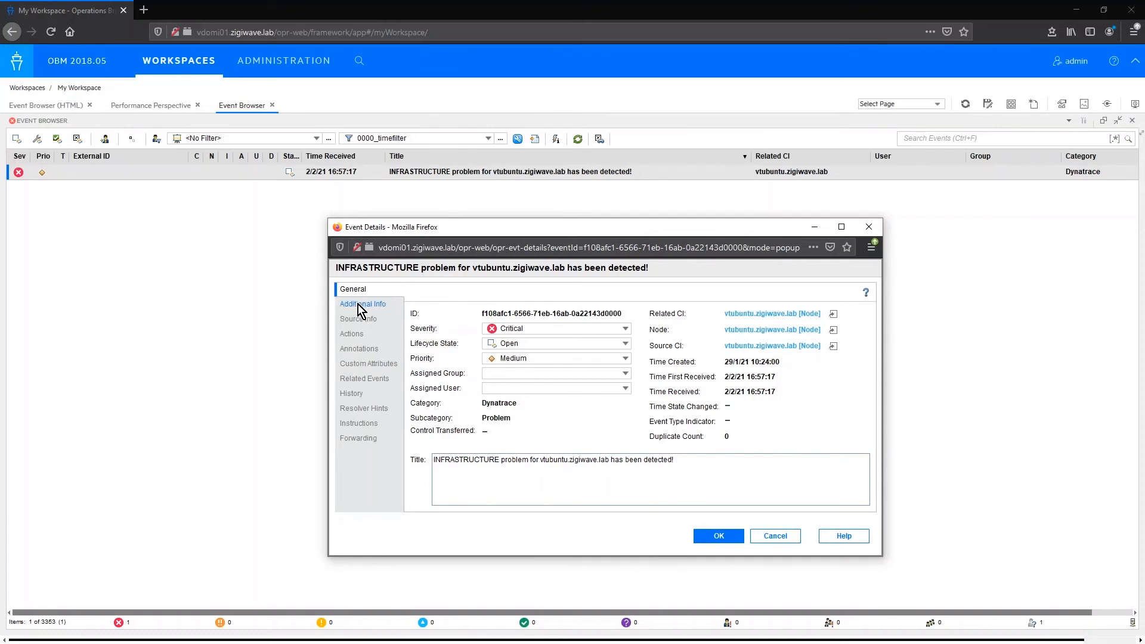
pyautogui.click(362, 305)
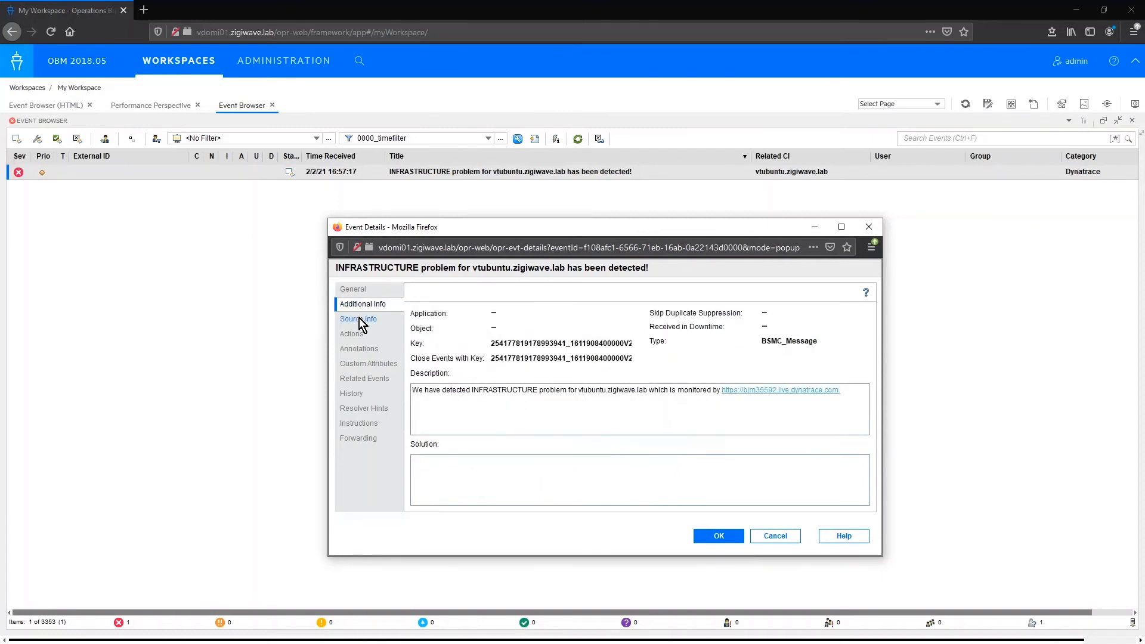
pyautogui.click(364, 408)
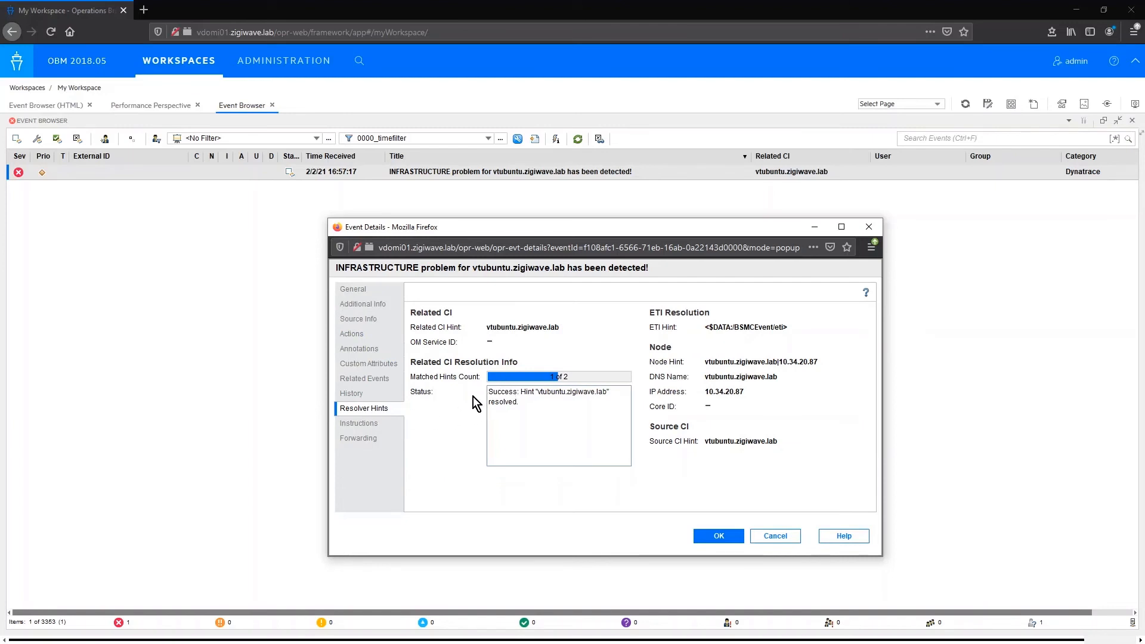
pyautogui.moveTo(622, 409)
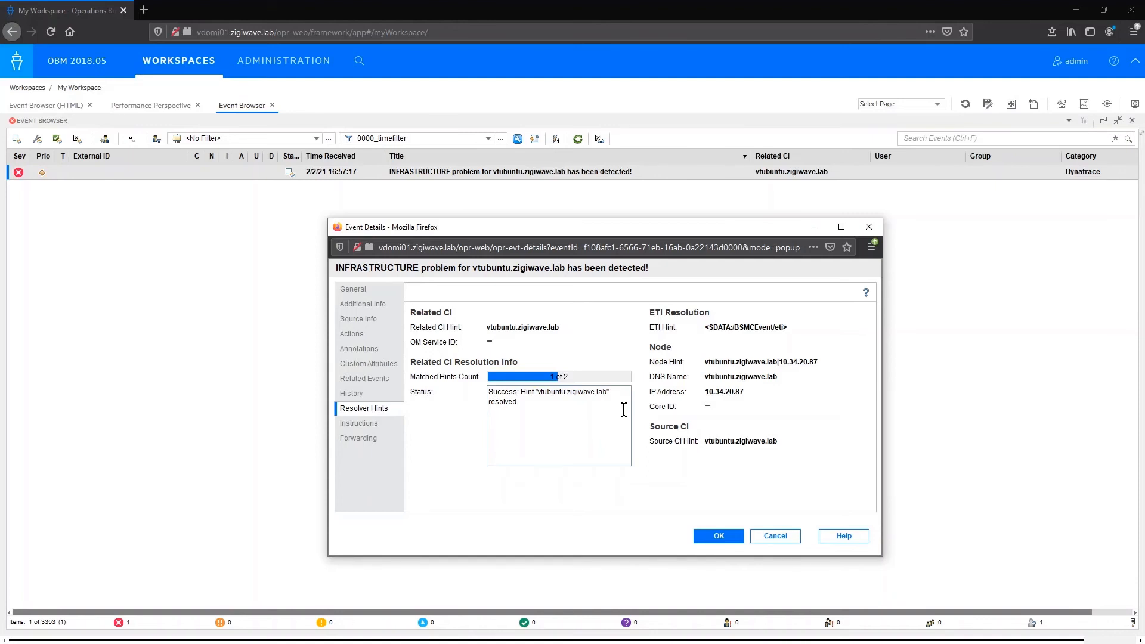
pyautogui.click(718, 536)
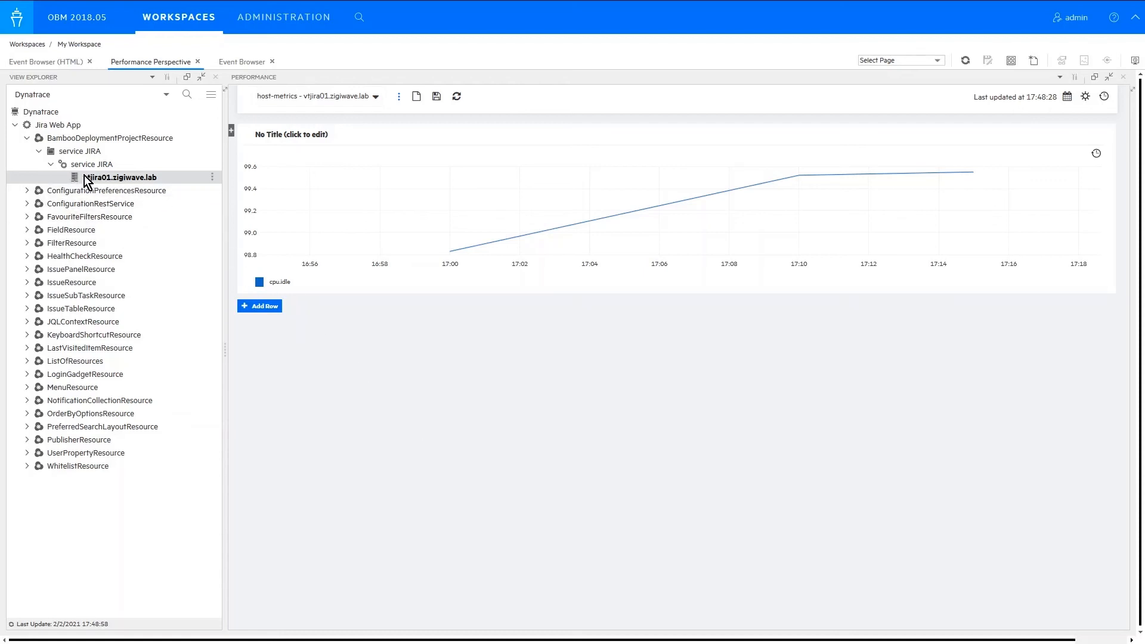
pyautogui.moveTo(130, 182)
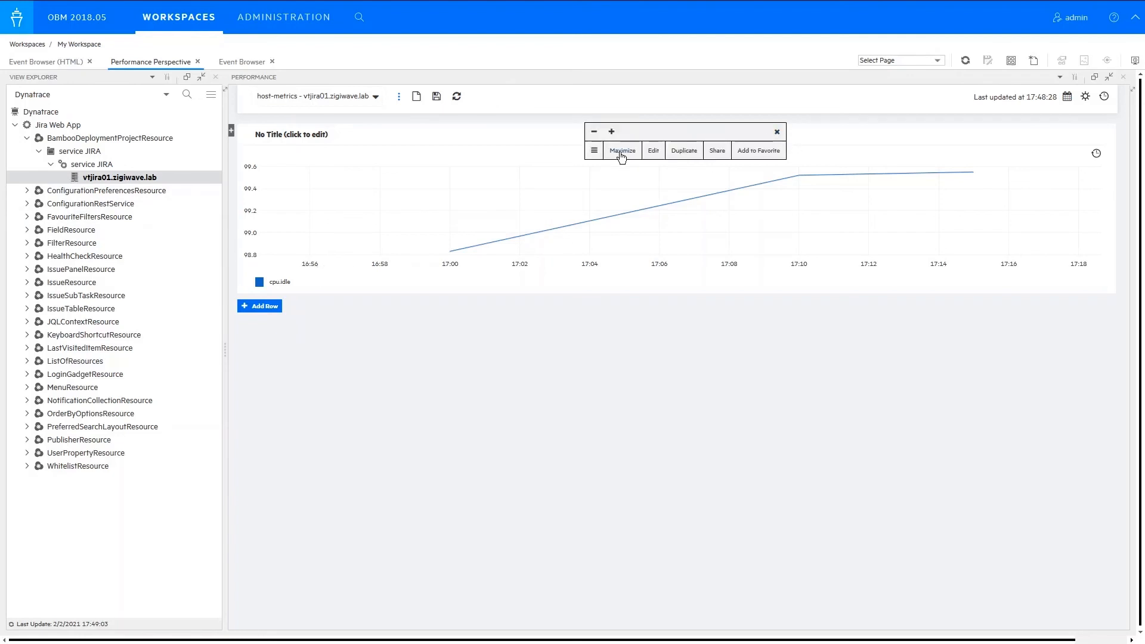
# - Maximize the cpu.idle graph and browse the Operations Connector metric names for other Dynatrace CPU metrics
pyautogui.click(651, 151)
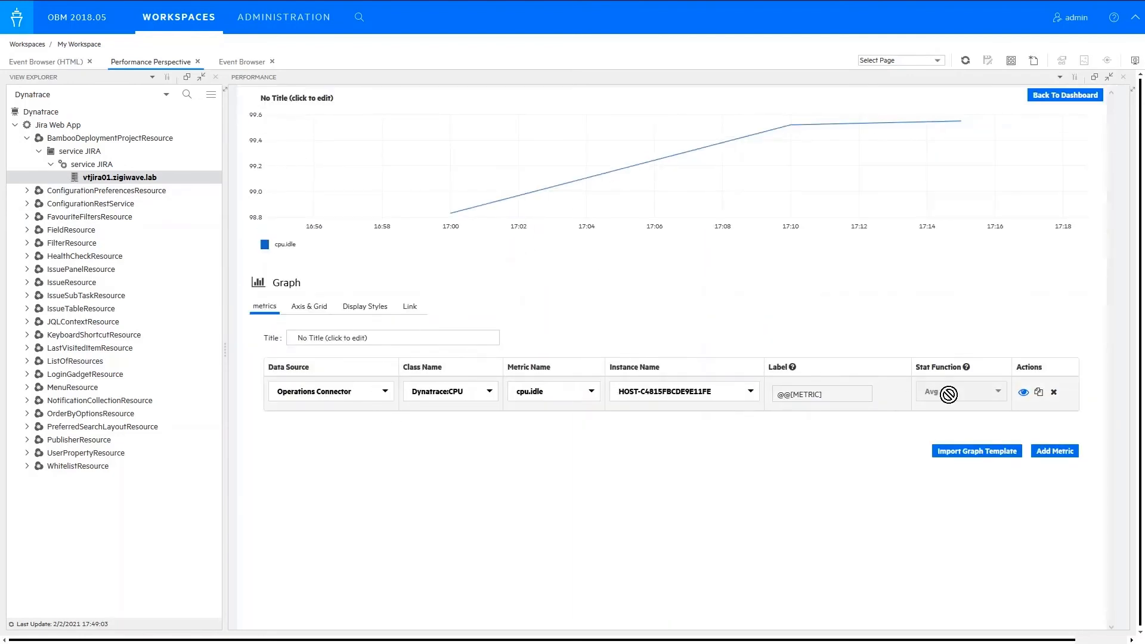
pyautogui.click(1053, 451)
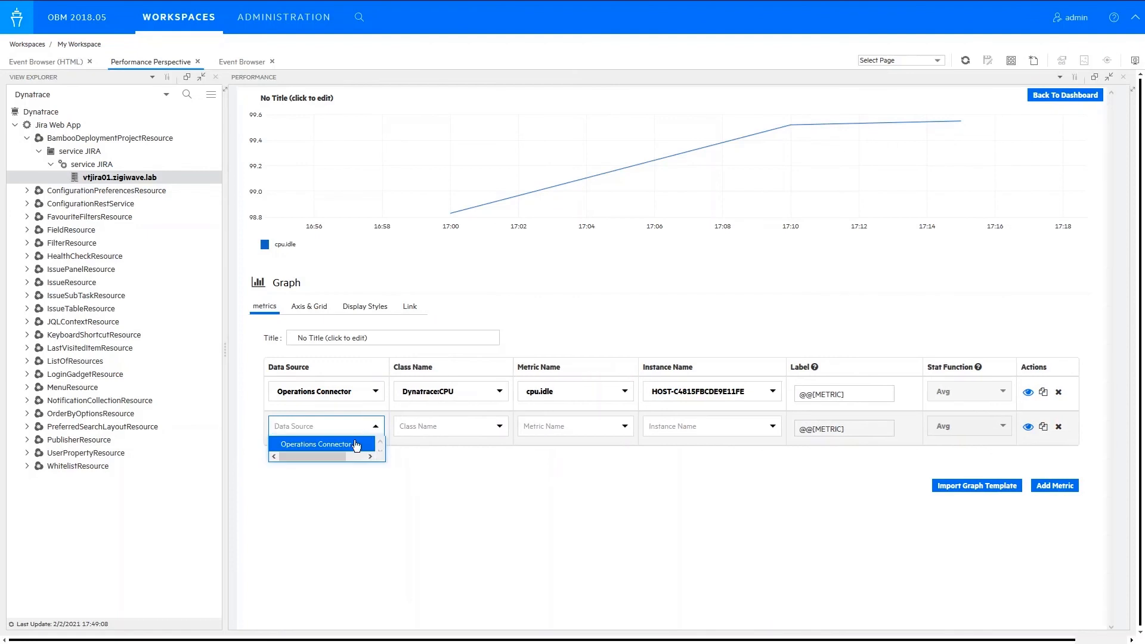
pyautogui.click(316, 444)
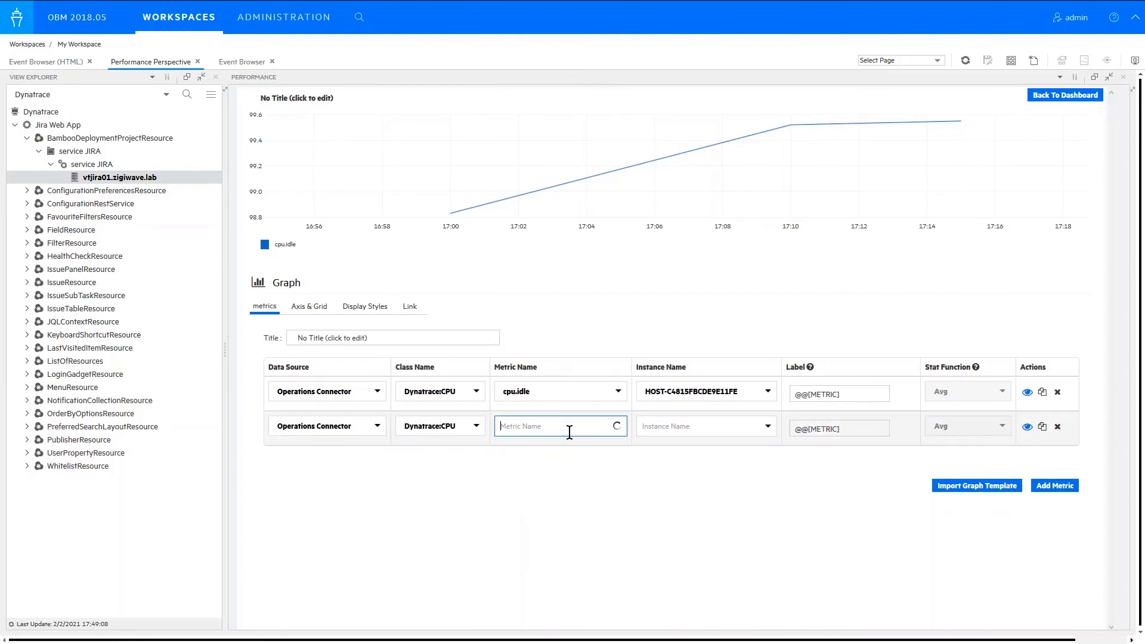
pyautogui.click(558, 426)
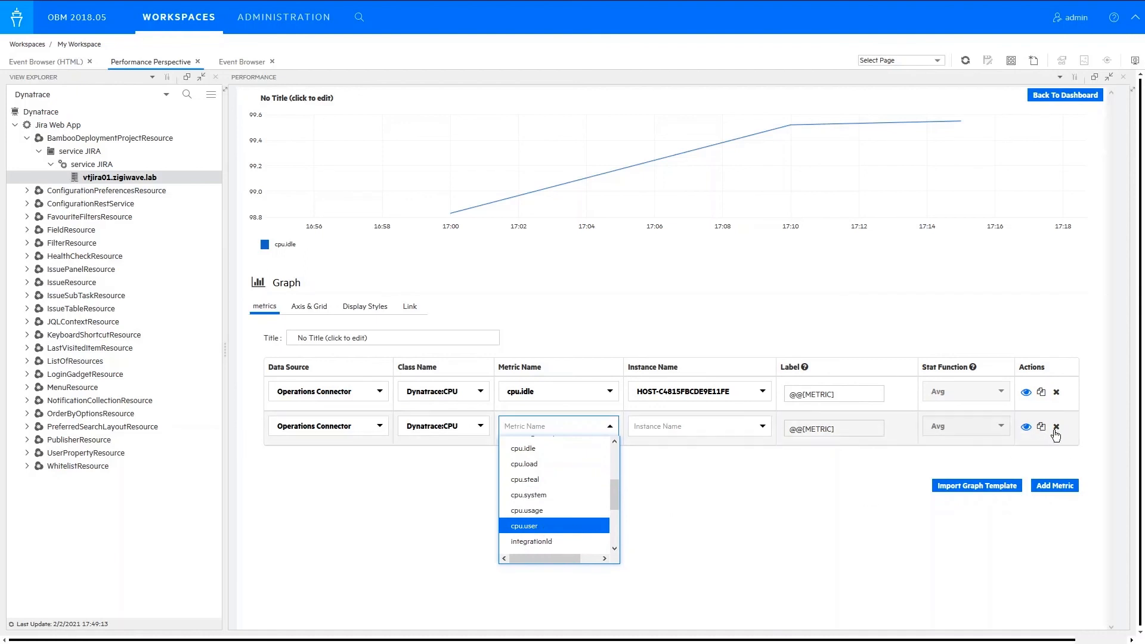
pyautogui.click(1054, 427)
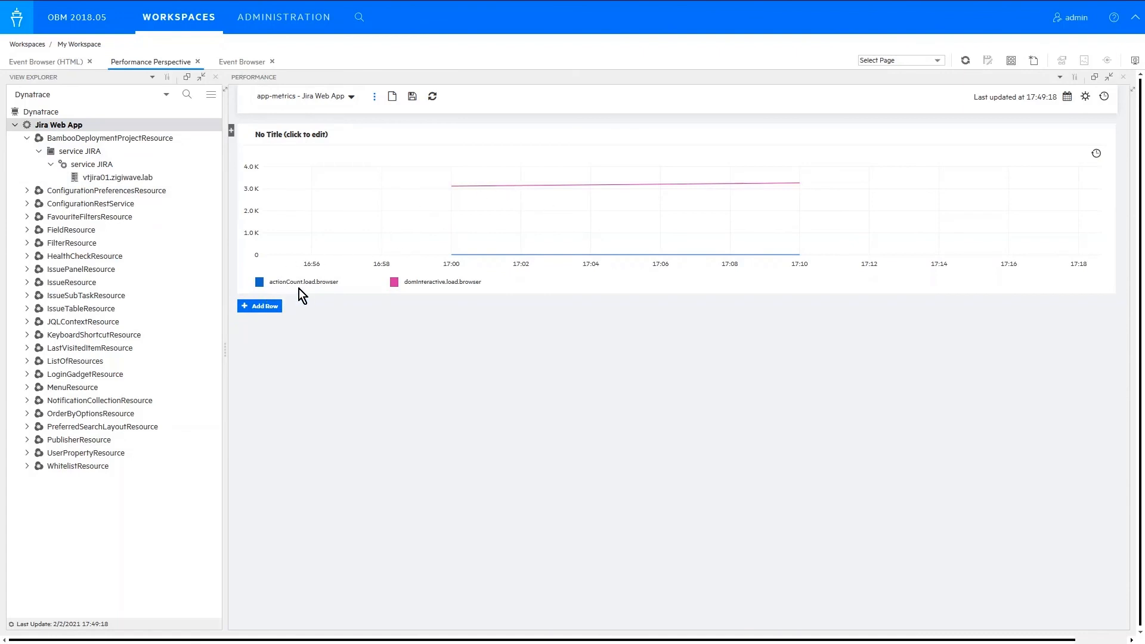
pyautogui.moveTo(505, 287)
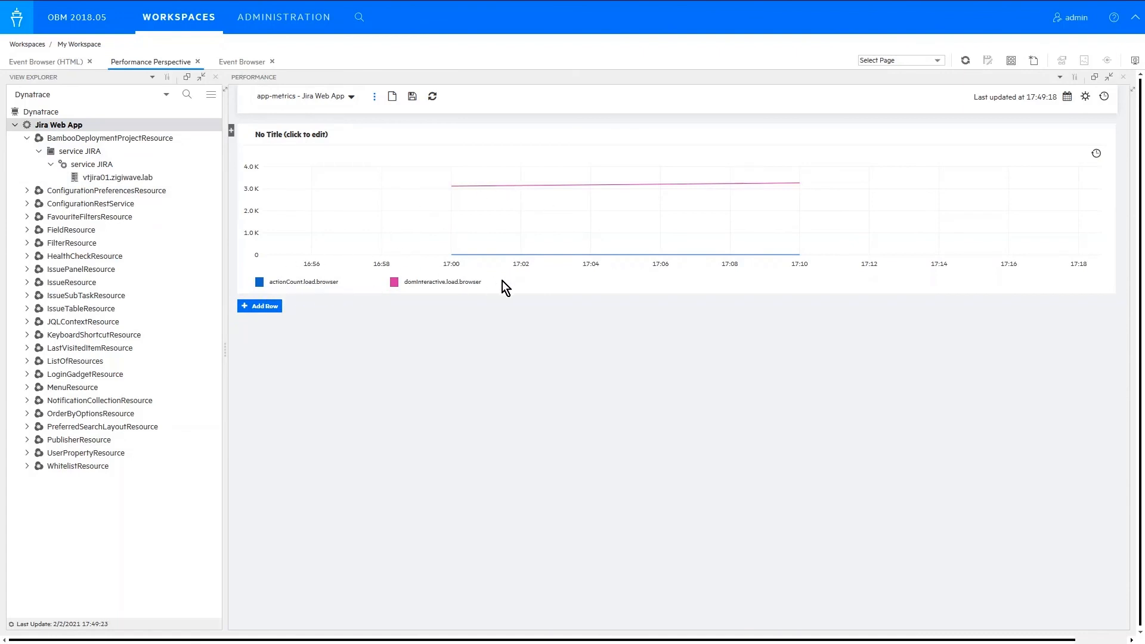